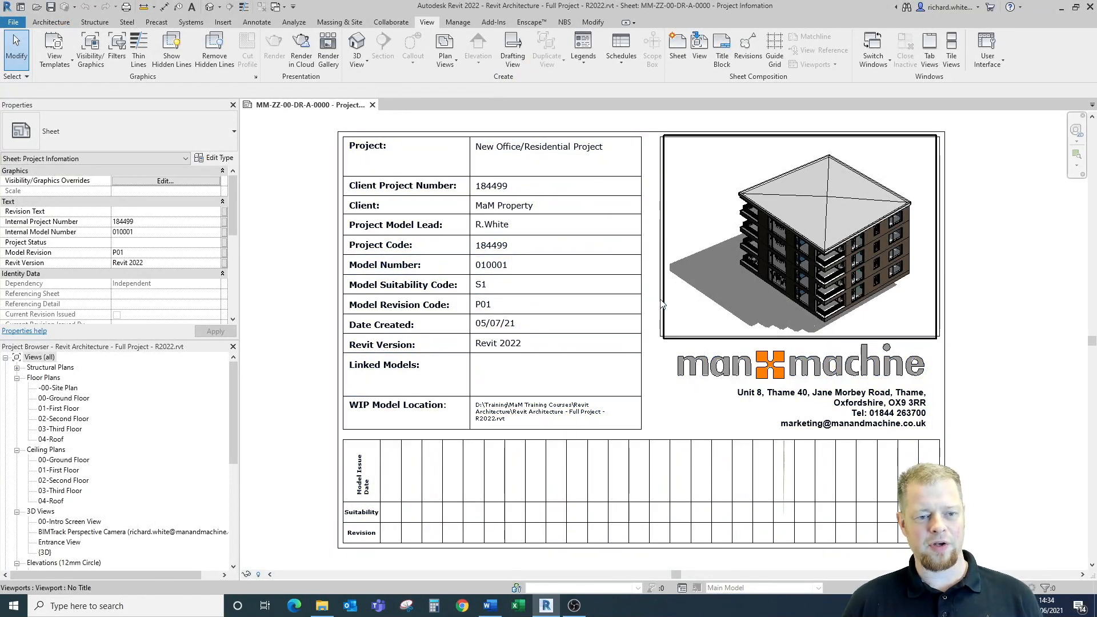
mouse_move(698, 302)
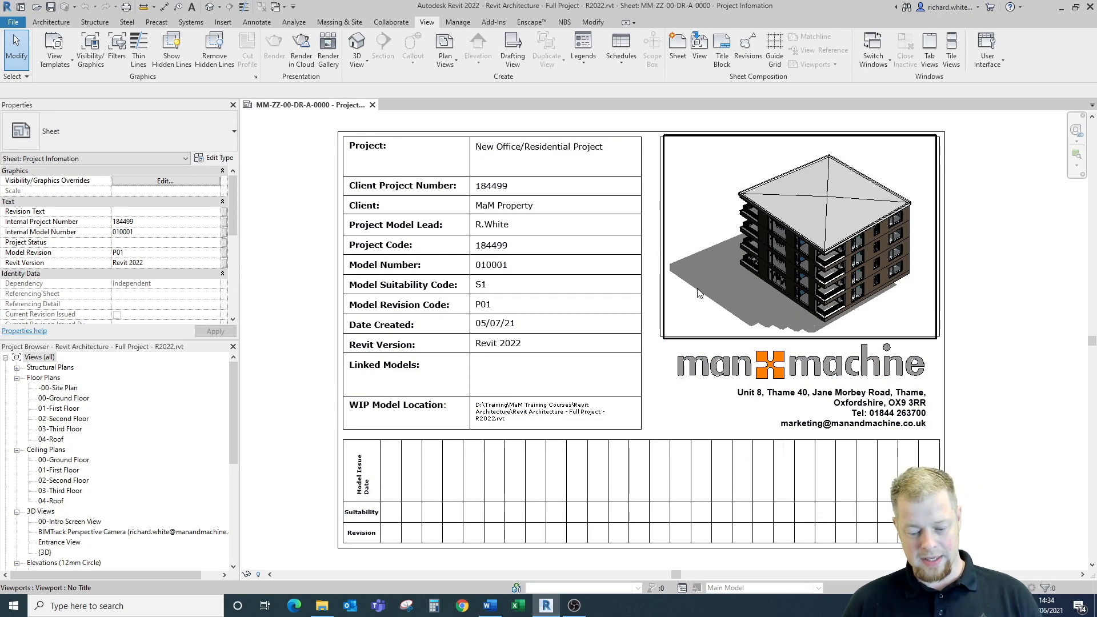
Step: Start a new Doors category schedule from Schedule/Quantities on the View tab
click(577, 297)
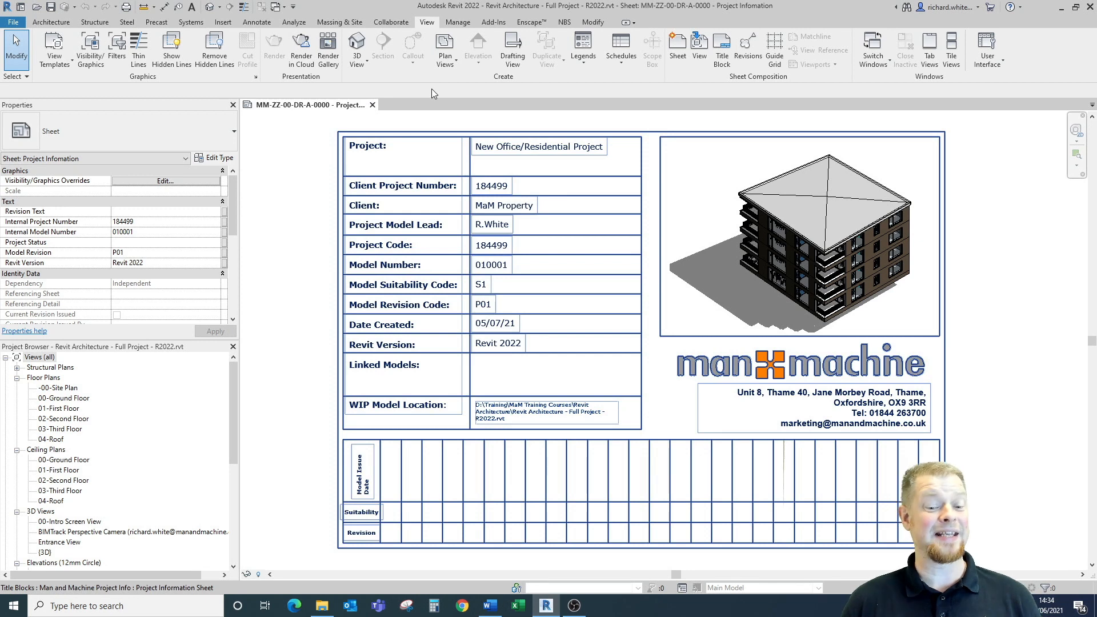
mouse_move(433, 97)
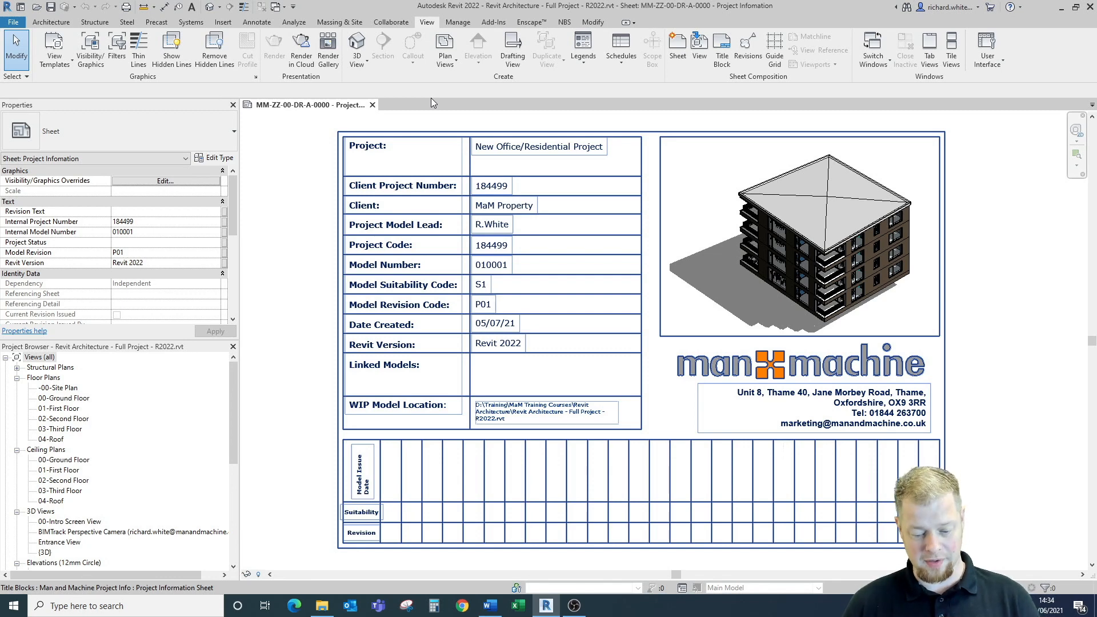
mouse_move(619, 49)
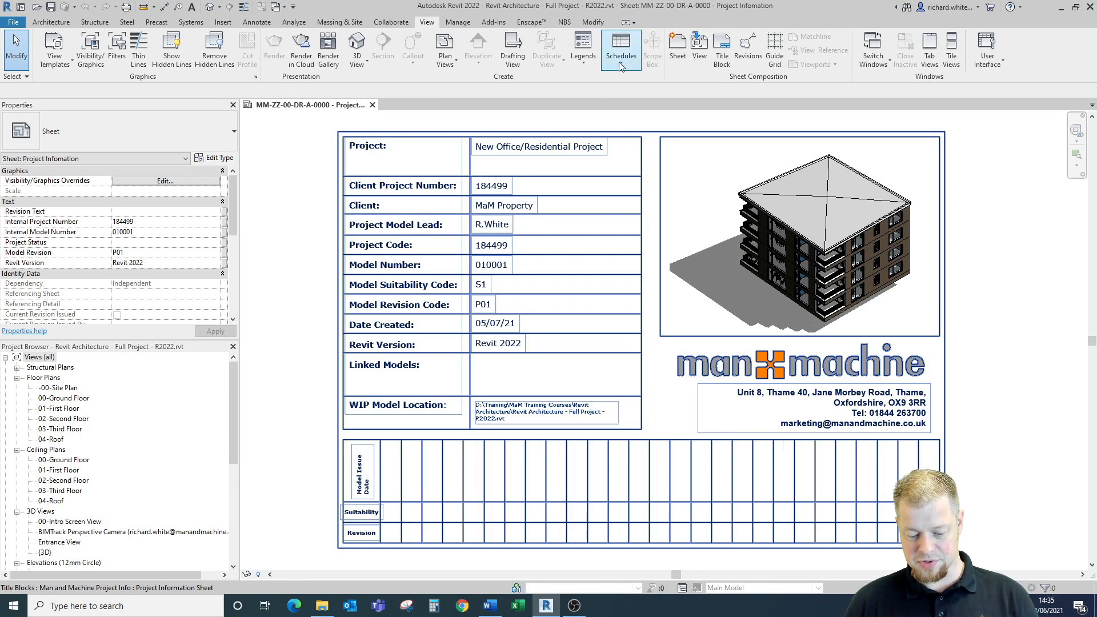
click(620, 49)
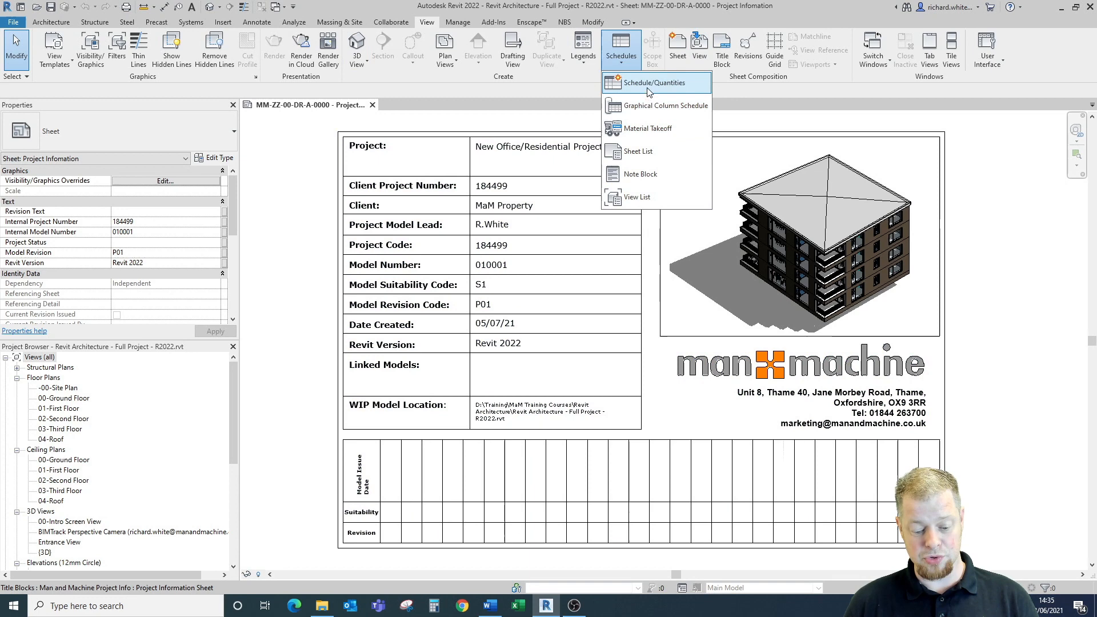
click(649, 83)
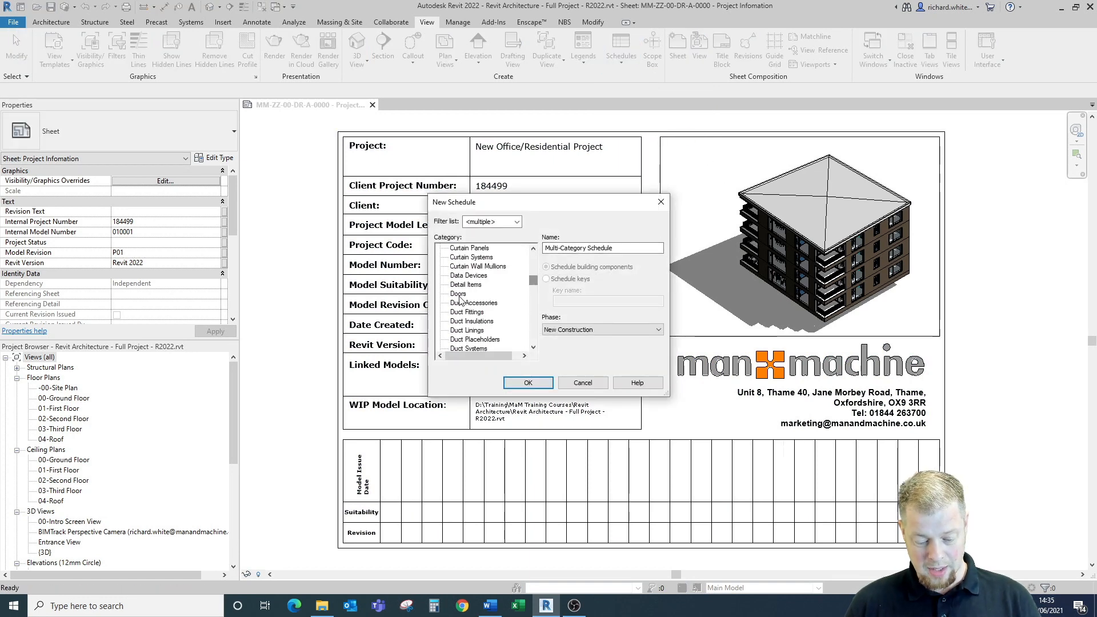
click(528, 382)
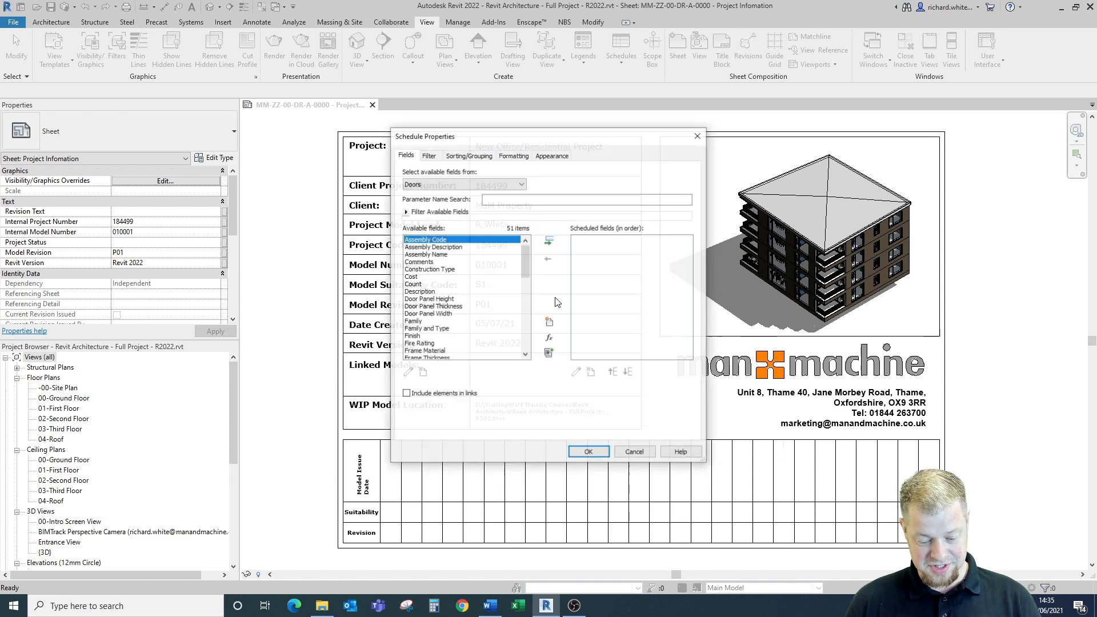
Step: Add Height, Type, Width, Frame Material, Family and Mark as scheduled fields
scroll(down, 3)
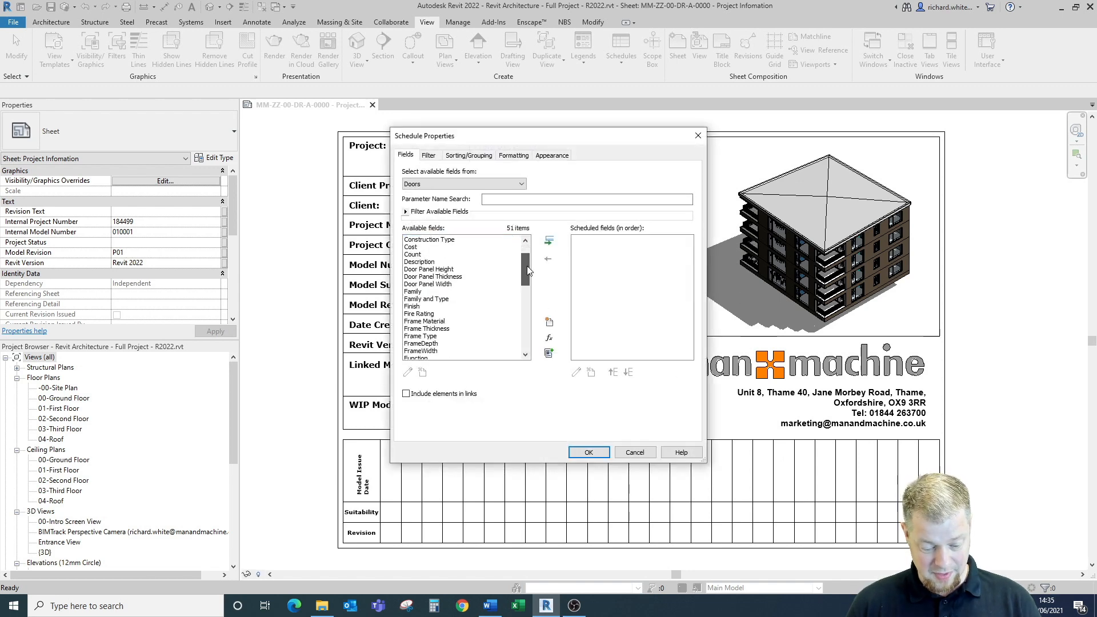
scroll(down, 3)
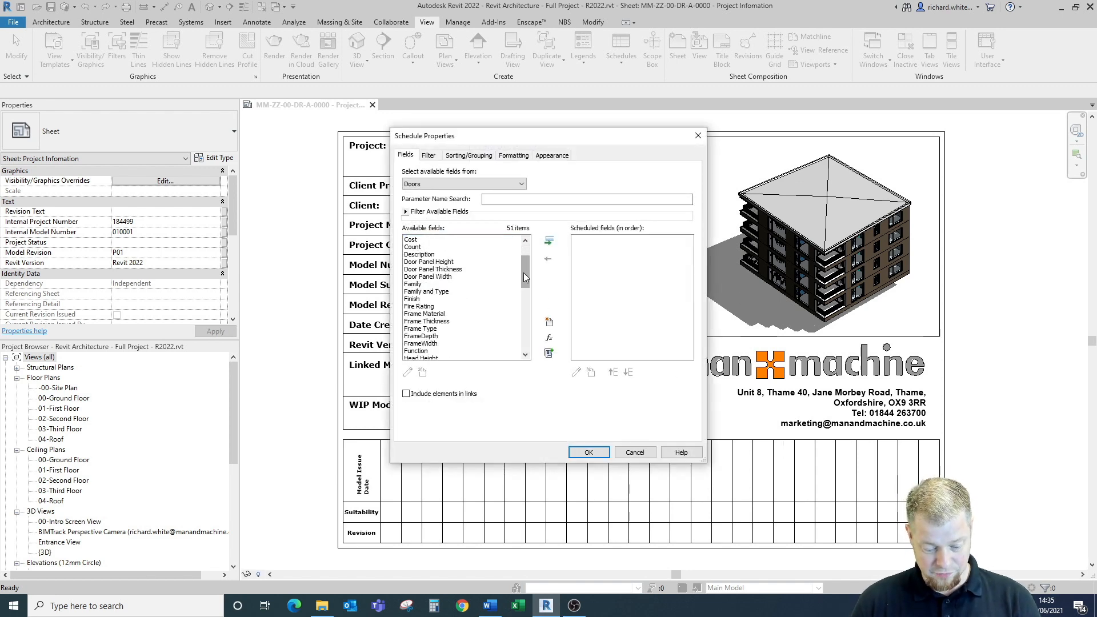
scroll(down, 3)
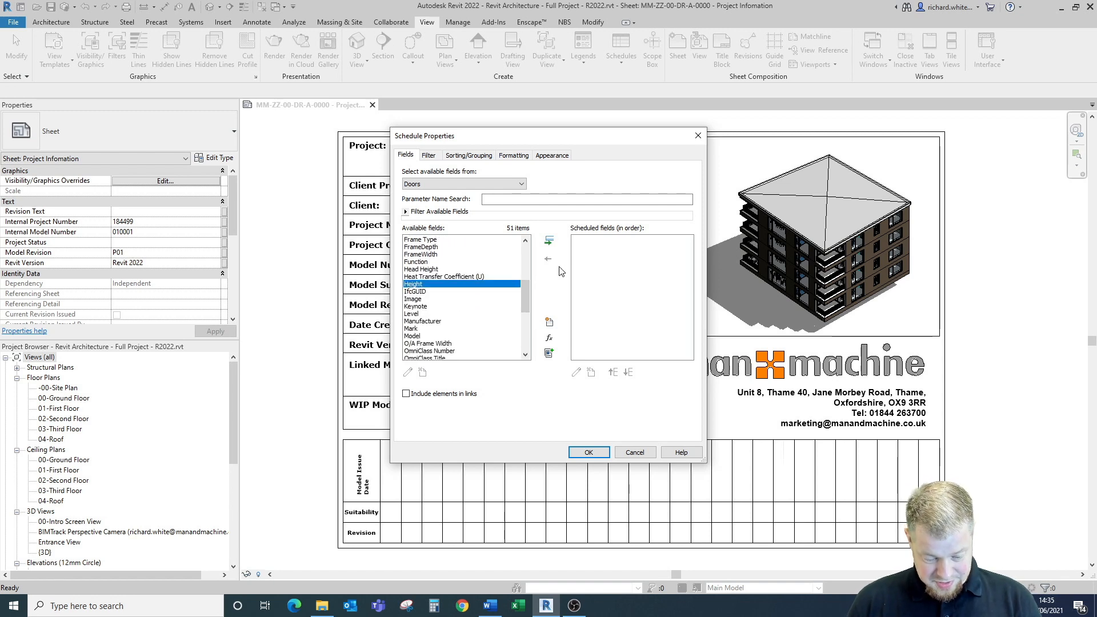
click(548, 241)
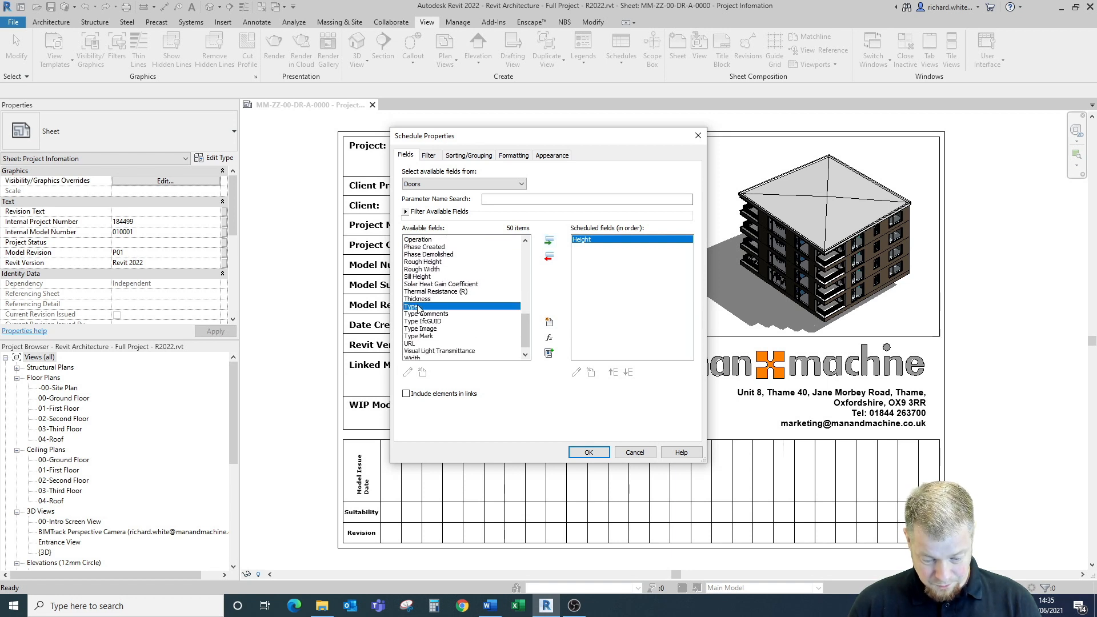
click(548, 241)
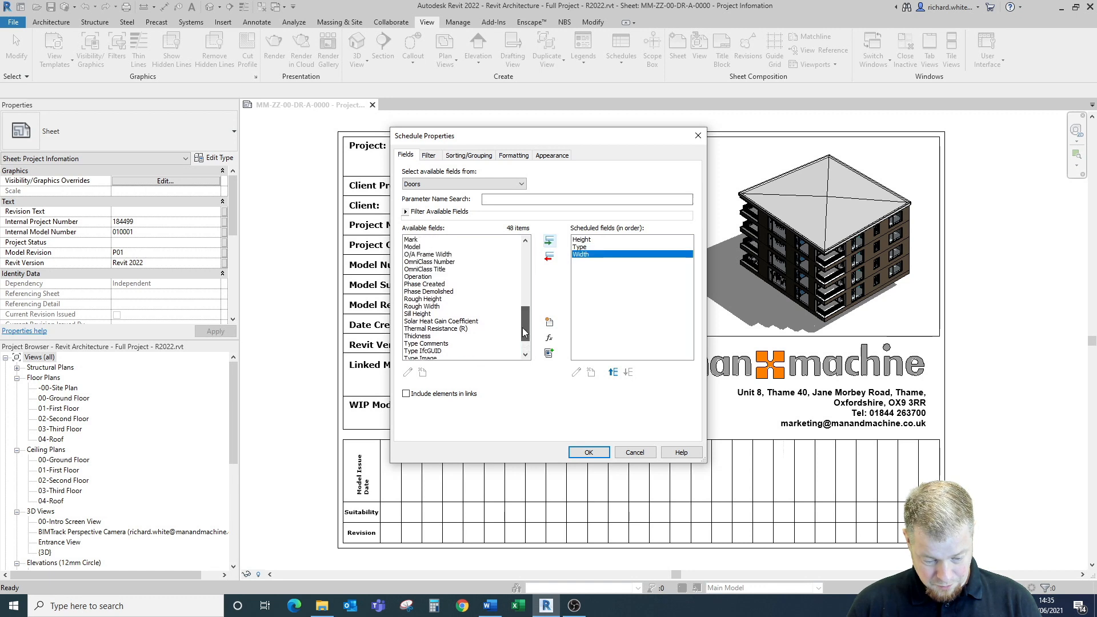
scroll(up, 3)
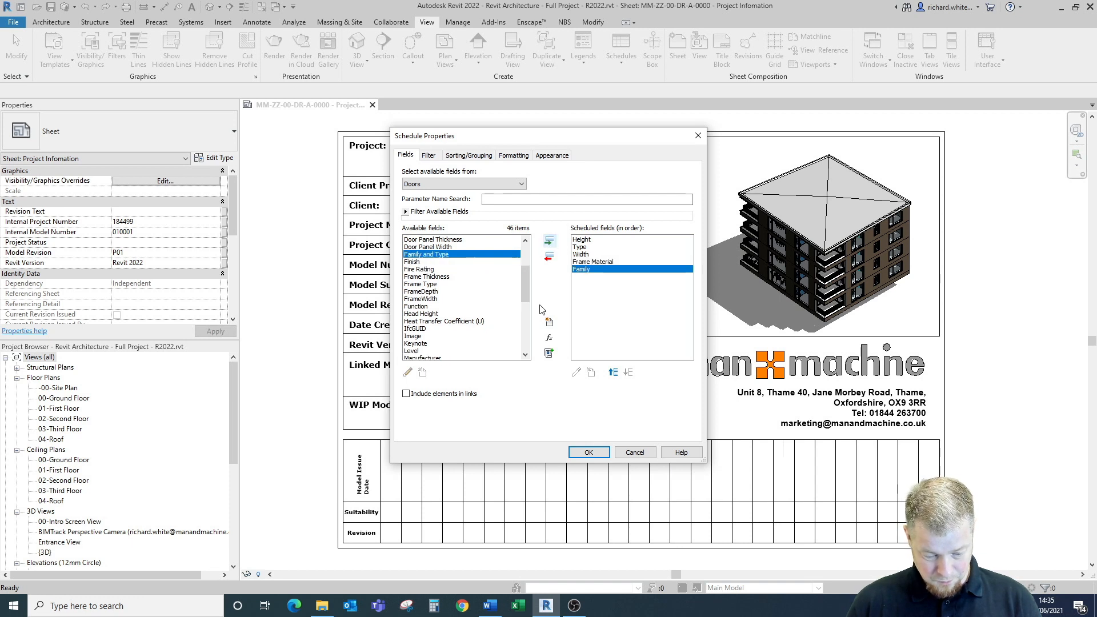
scroll(up, 3)
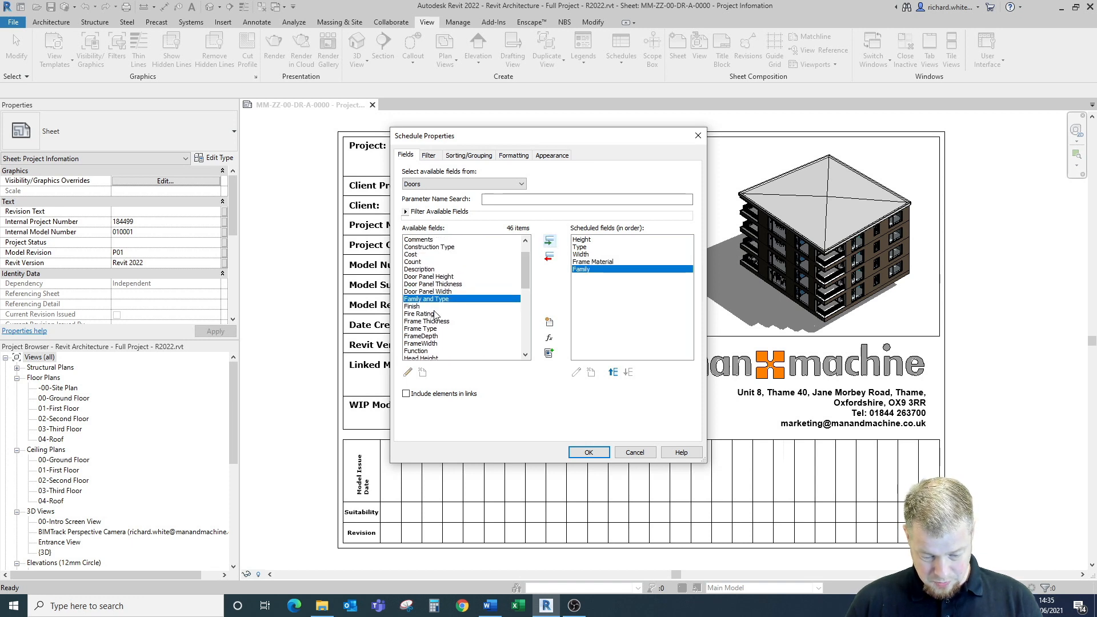
scroll(up, 3)
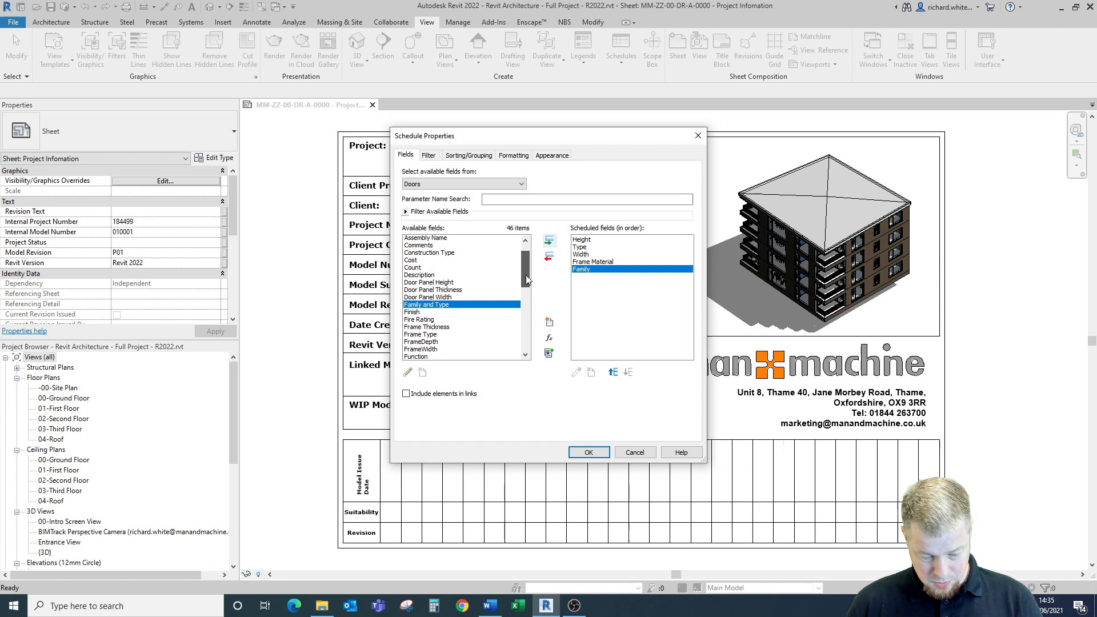
scroll(up, 3)
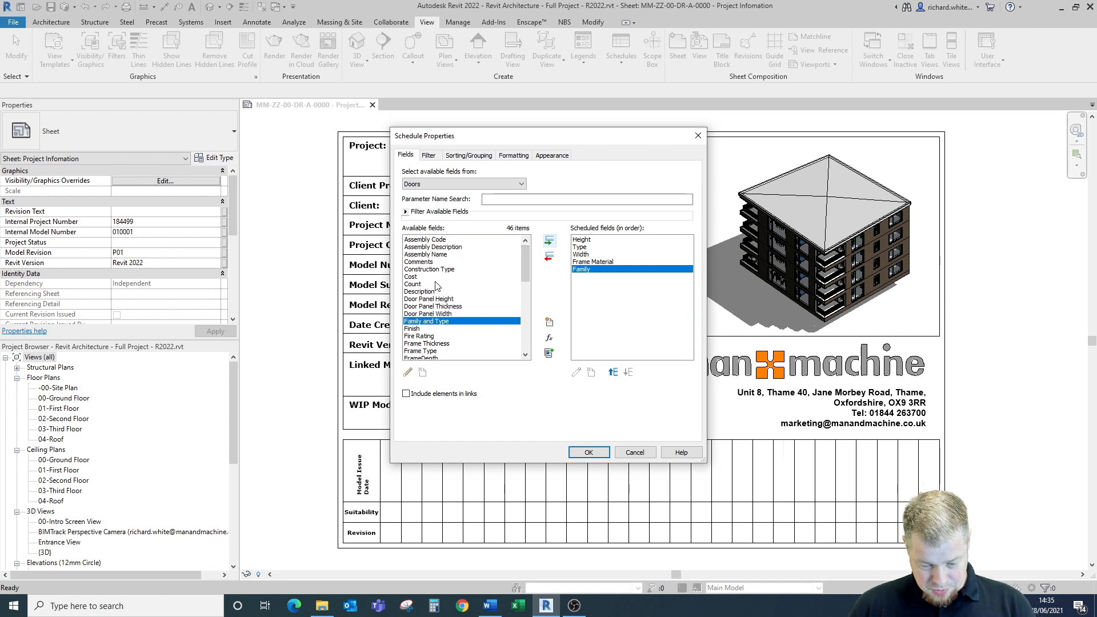
mouse_move(525, 262)
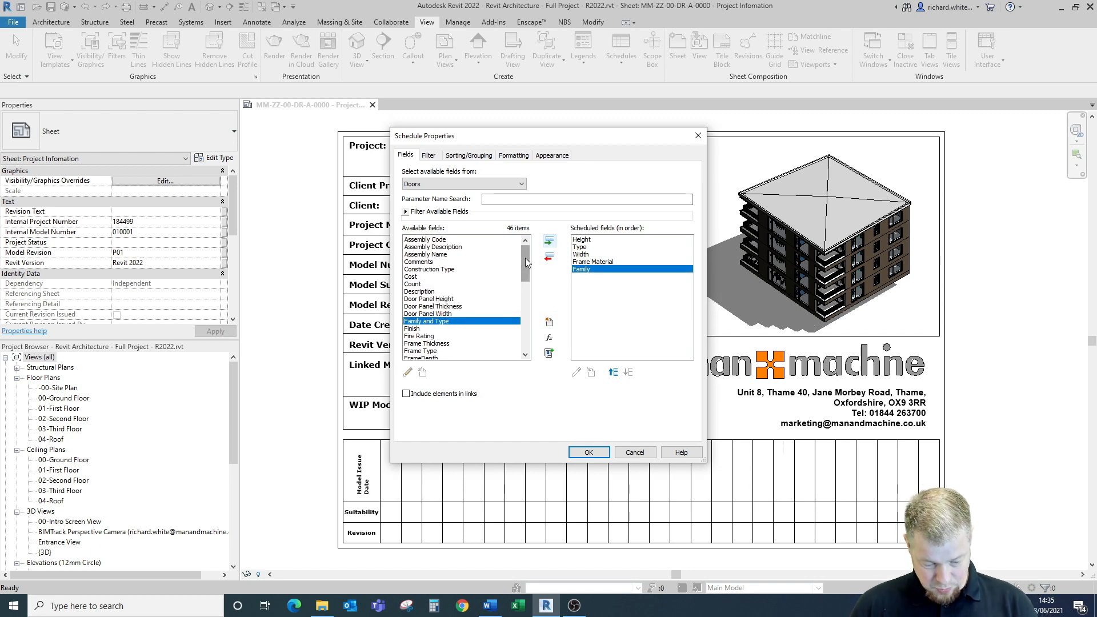
scroll(down, 3)
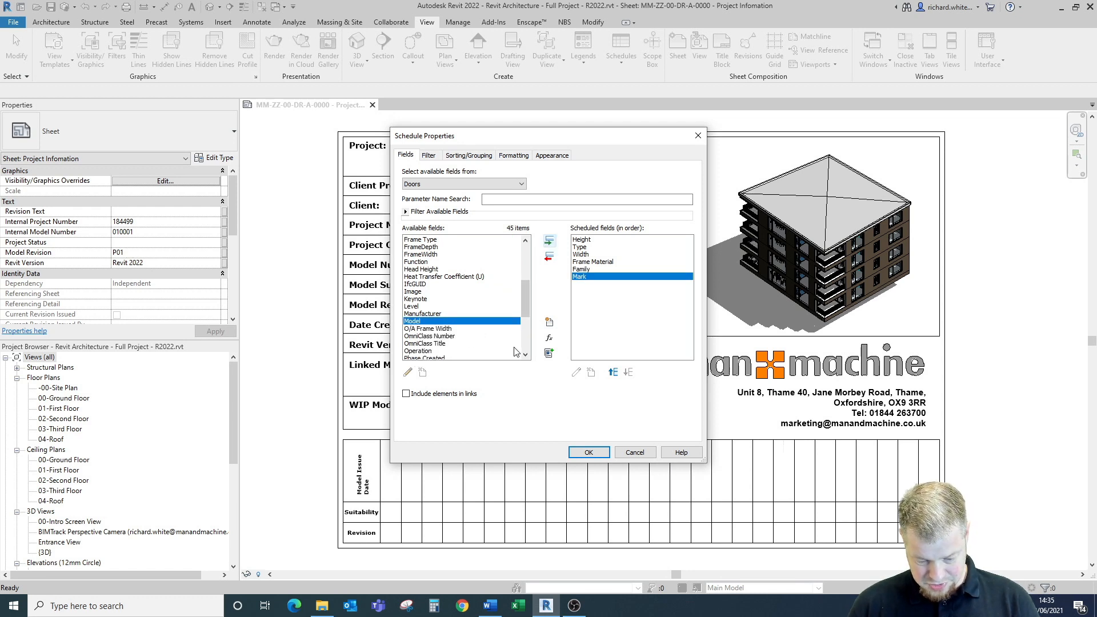
Step: Move Mark to the top of the field order, with Family above Frame Material
click(611, 372)
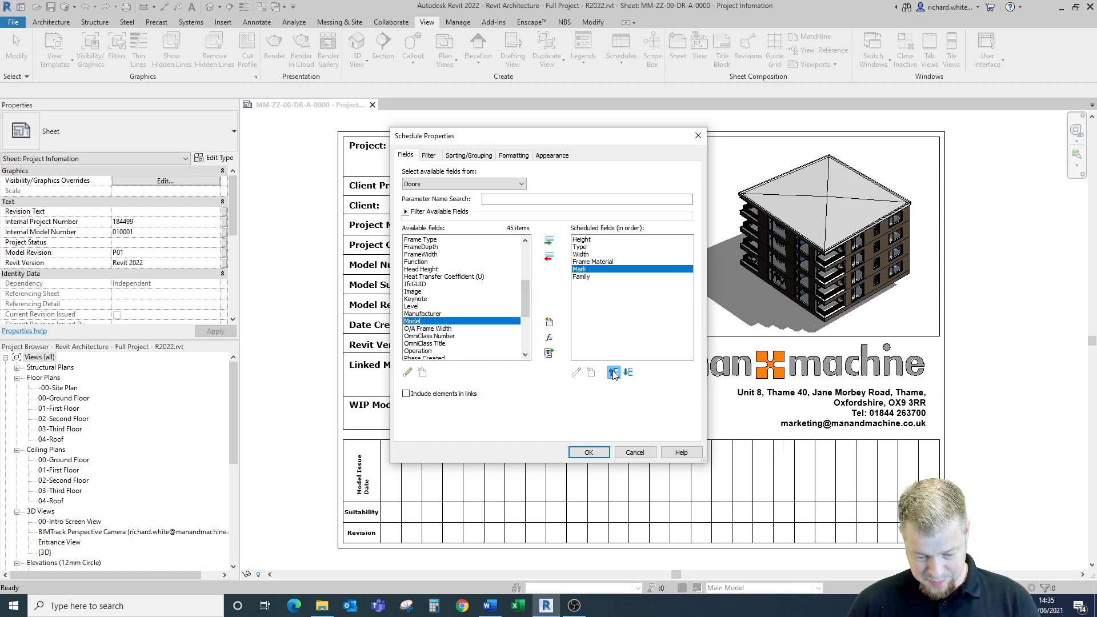
click(613, 371)
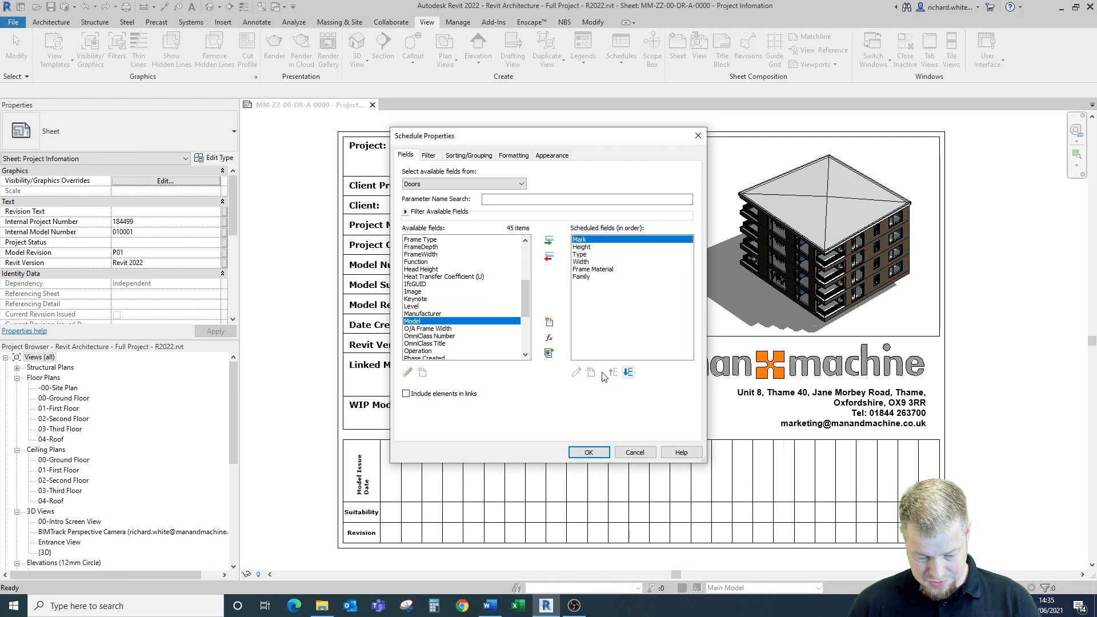
mouse_move(583, 278)
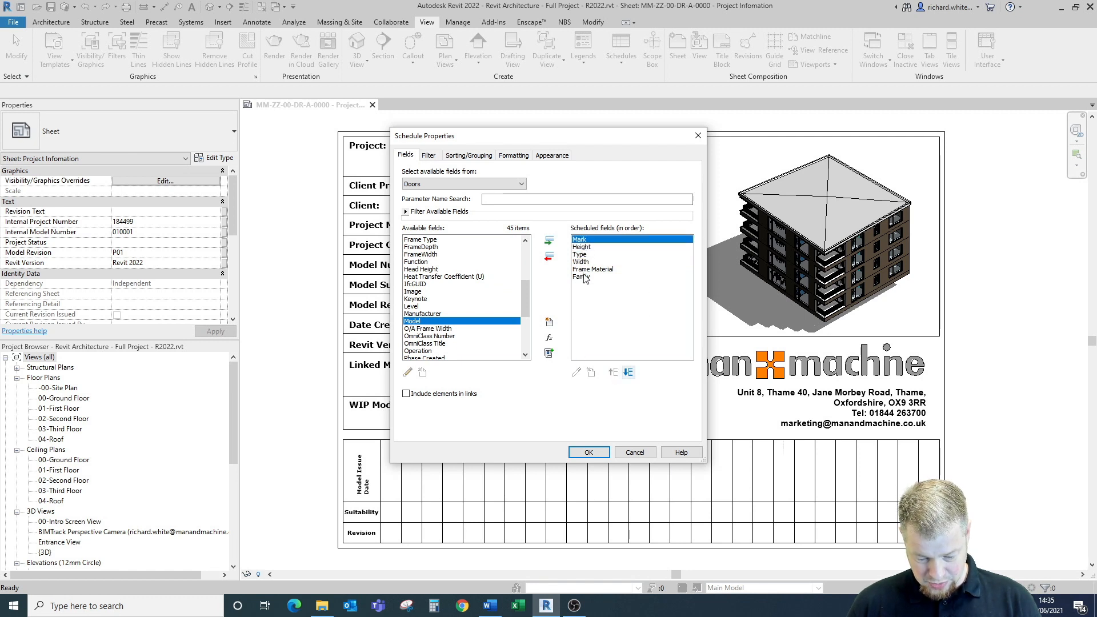
click(614, 372)
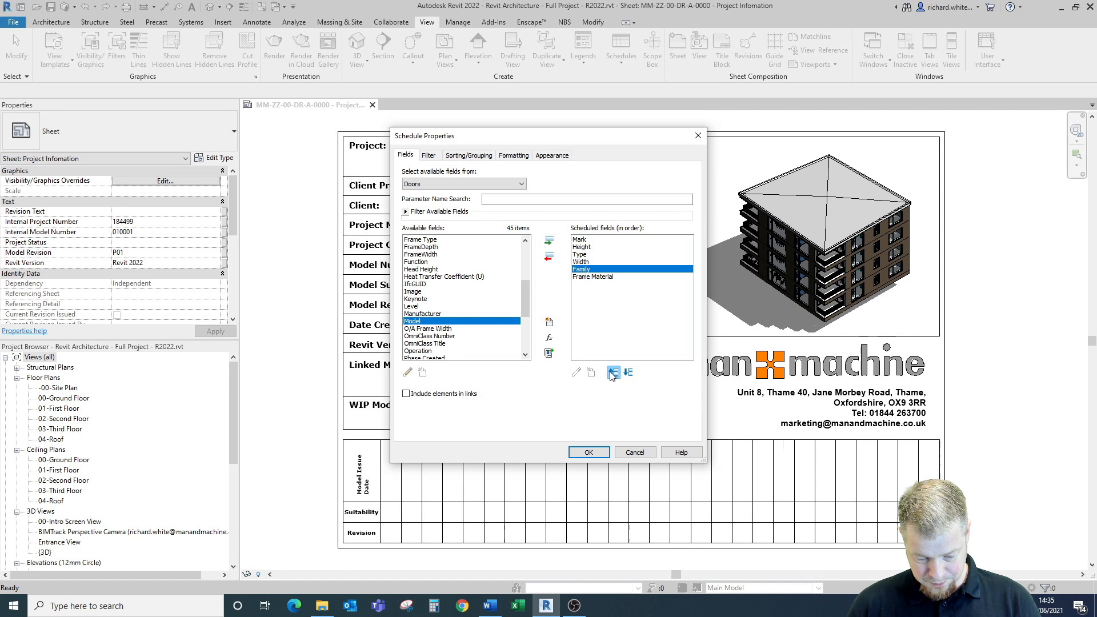
click(612, 371)
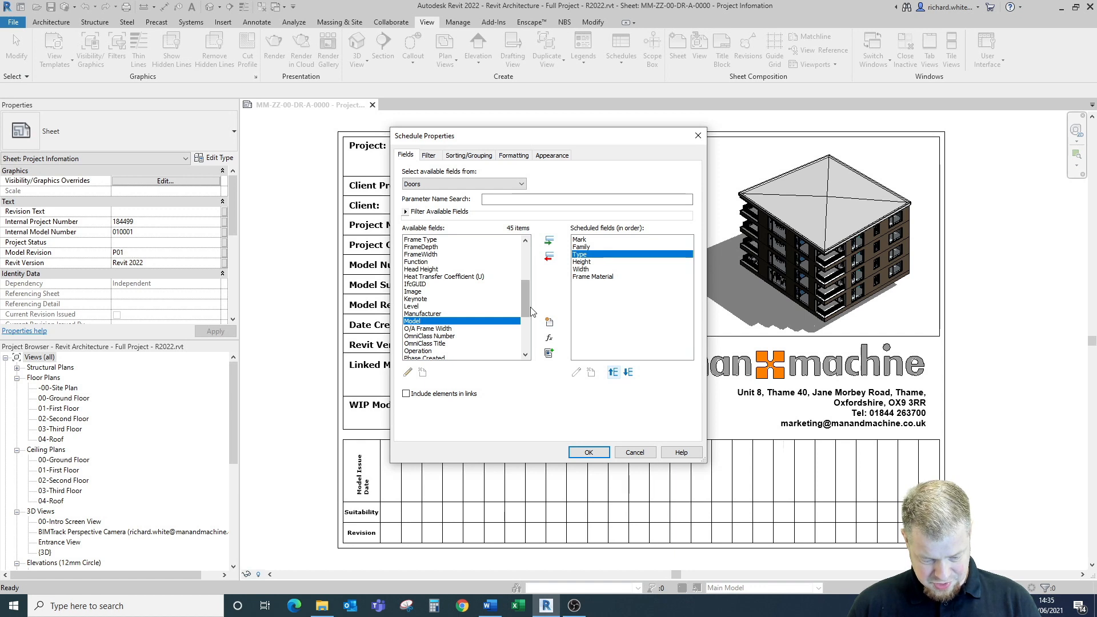
Step: Add the Fire Rating field to the door schedule
scroll(down, 3)
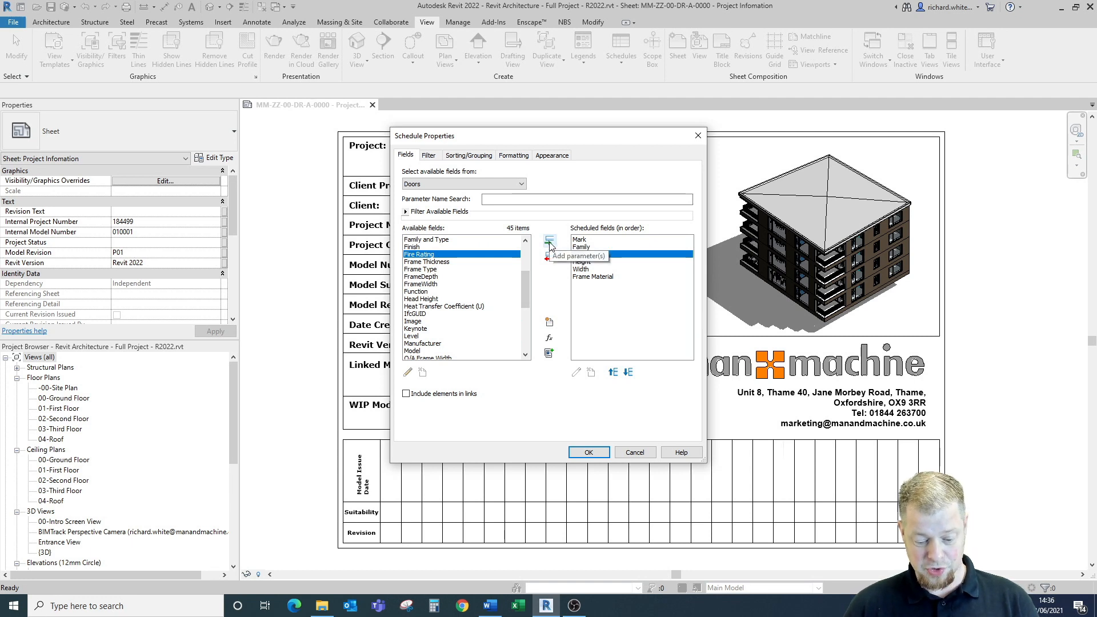
click(549, 241)
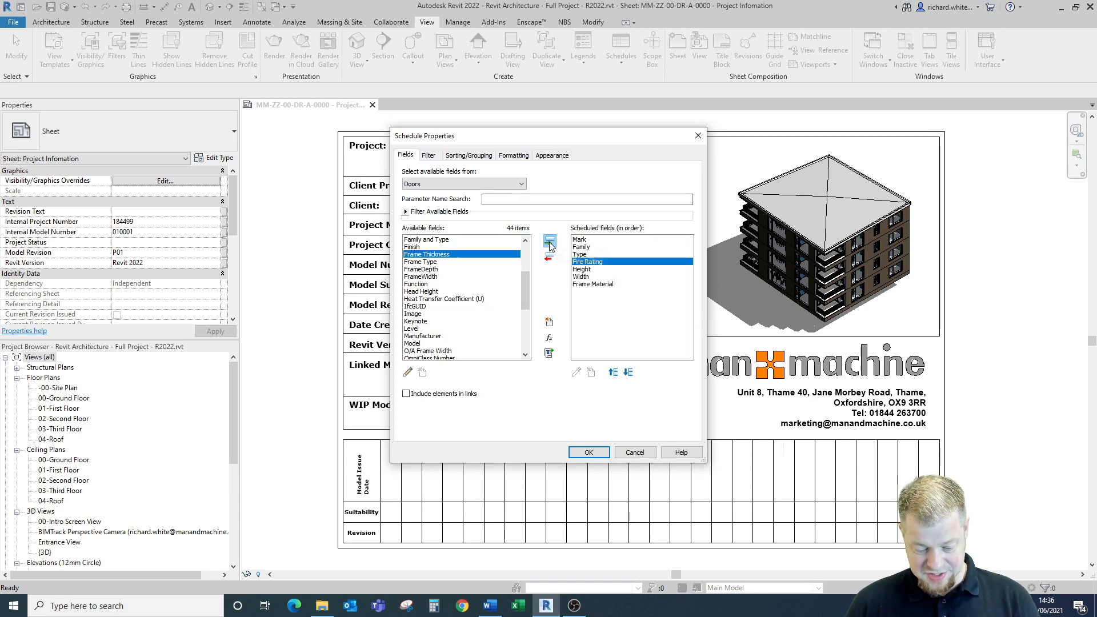
click(628, 371)
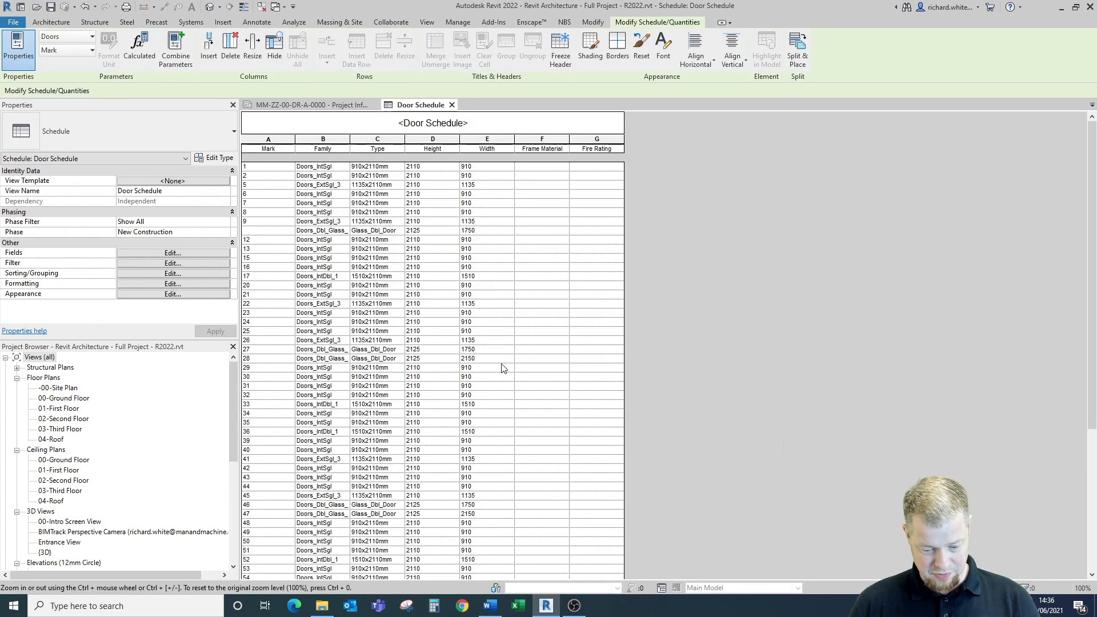
mouse_move(514, 459)
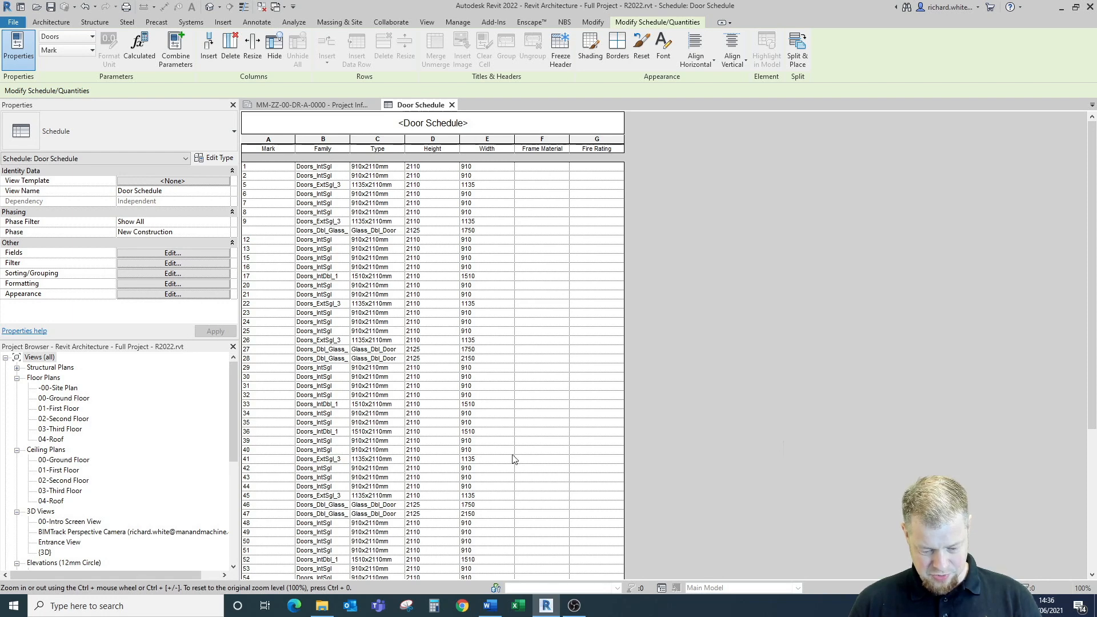
mouse_move(542, 412)
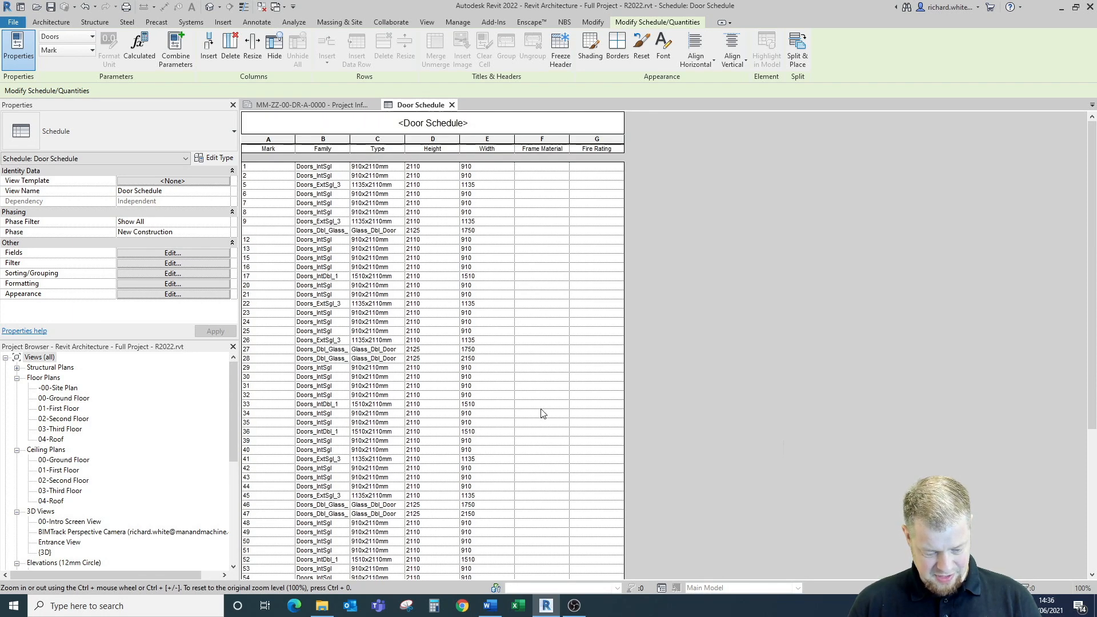
Step: Scroll through the generated Door Schedule, then reopen its field settings
scroll(down, 3)
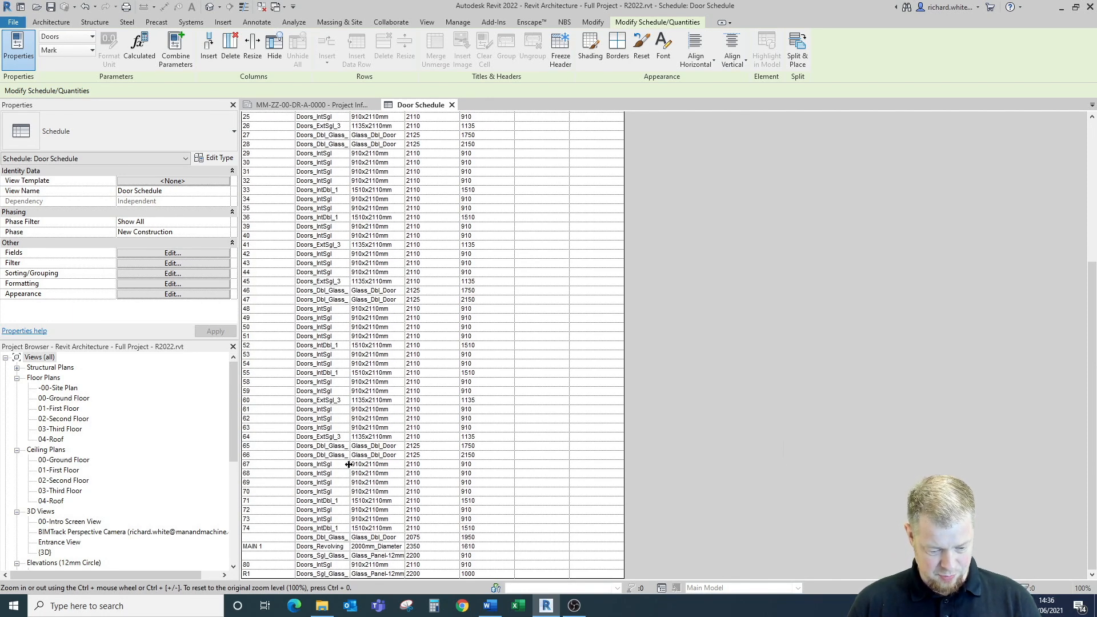
scroll(up, 3)
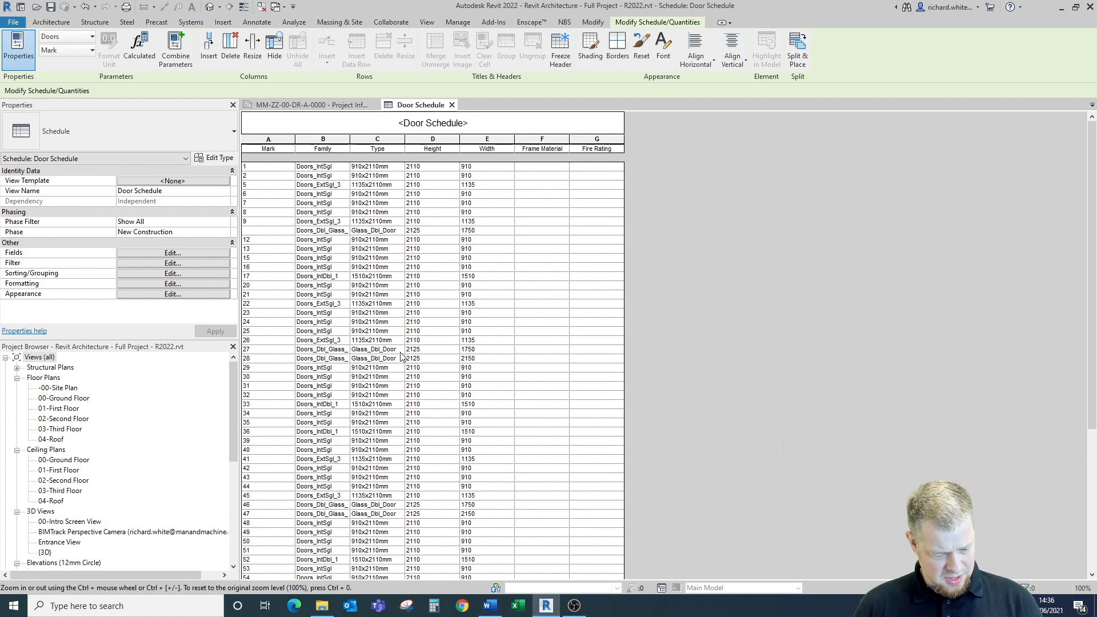
mouse_move(52, 272)
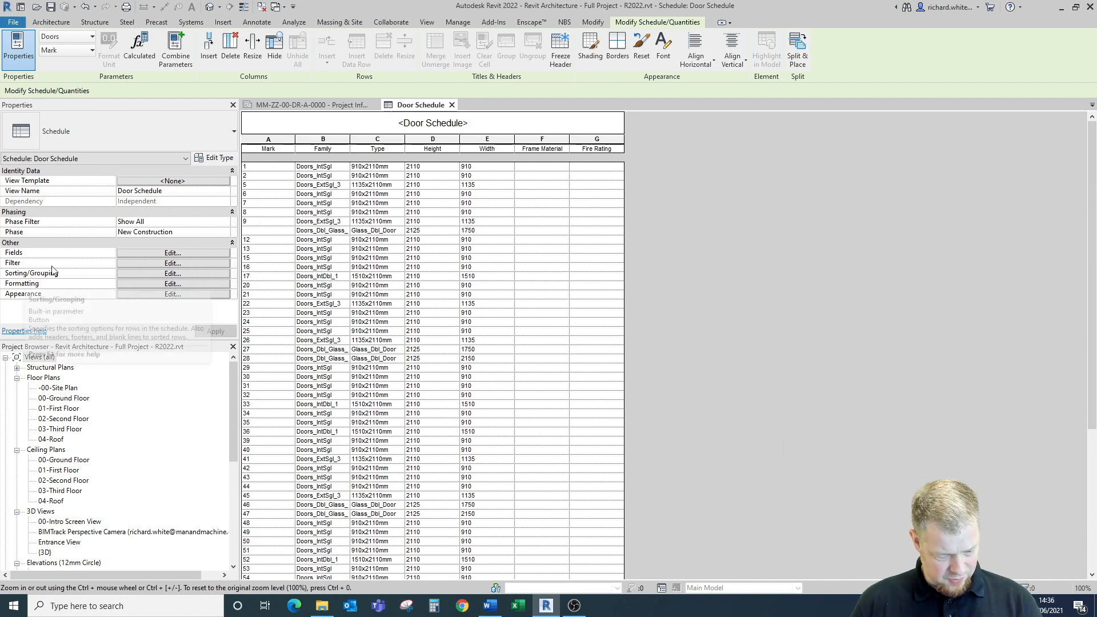
click(172, 253)
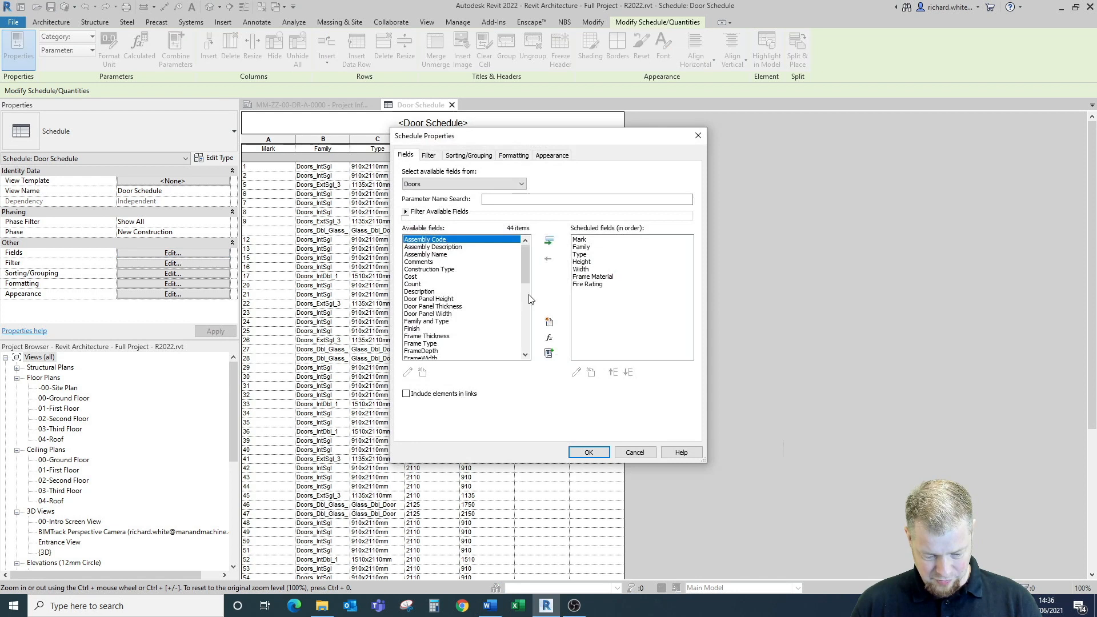
Step: Add the Level field and move it to the top of the field order
scroll(down, 3)
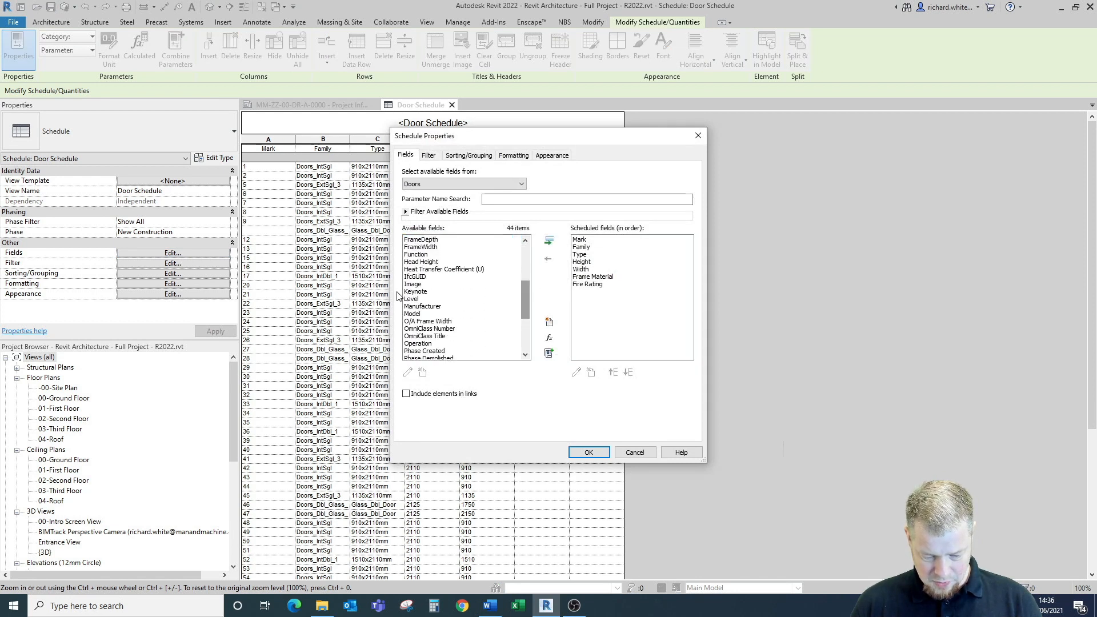
click(412, 298)
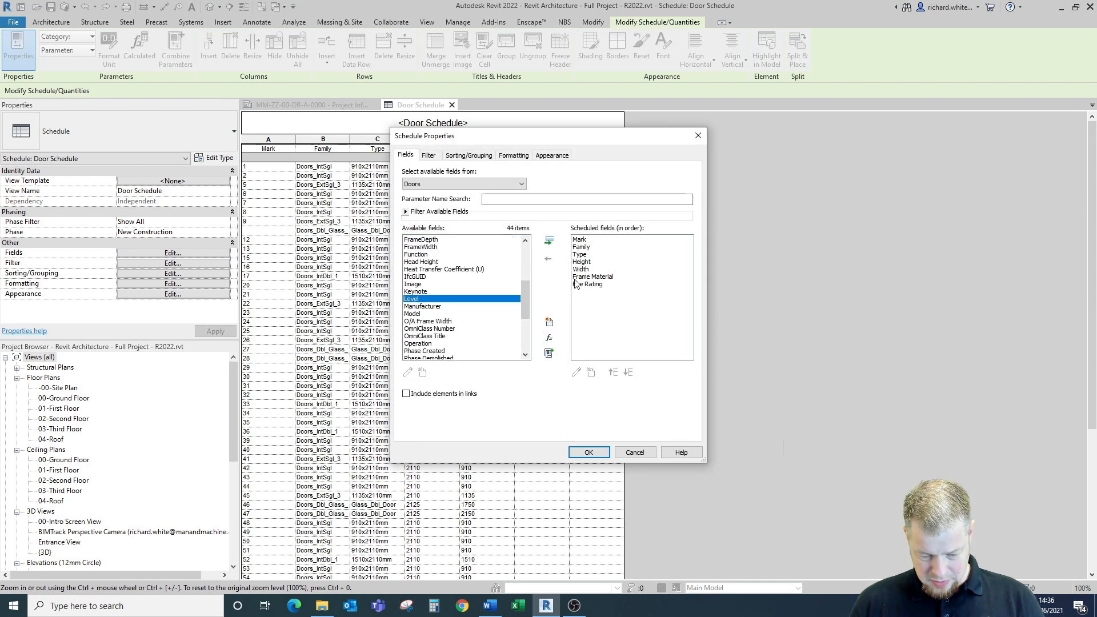
click(549, 258)
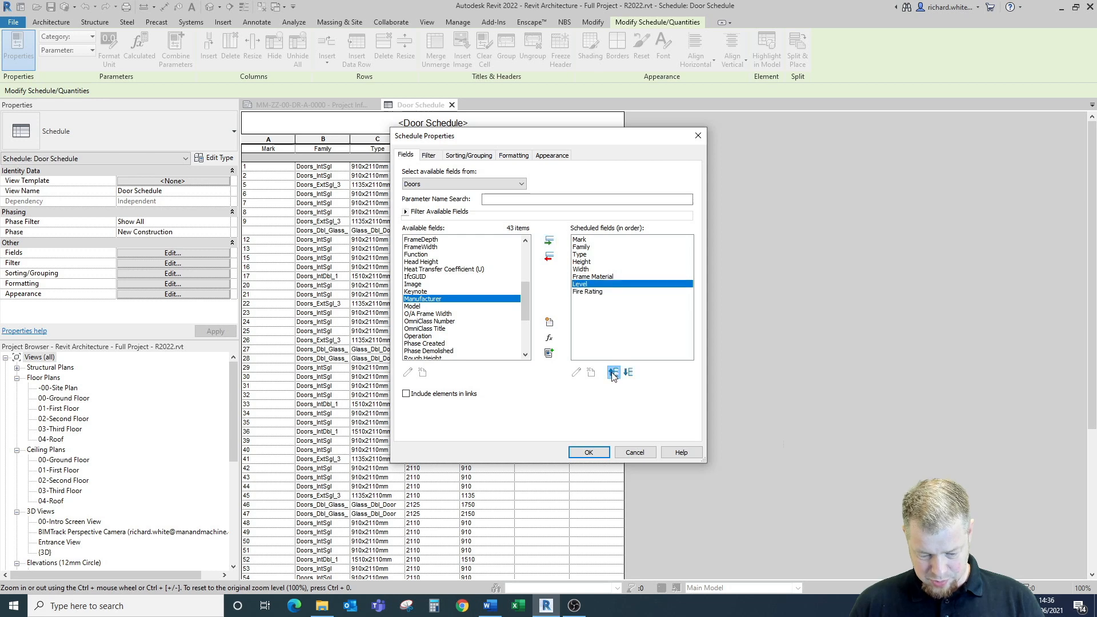
click(611, 371)
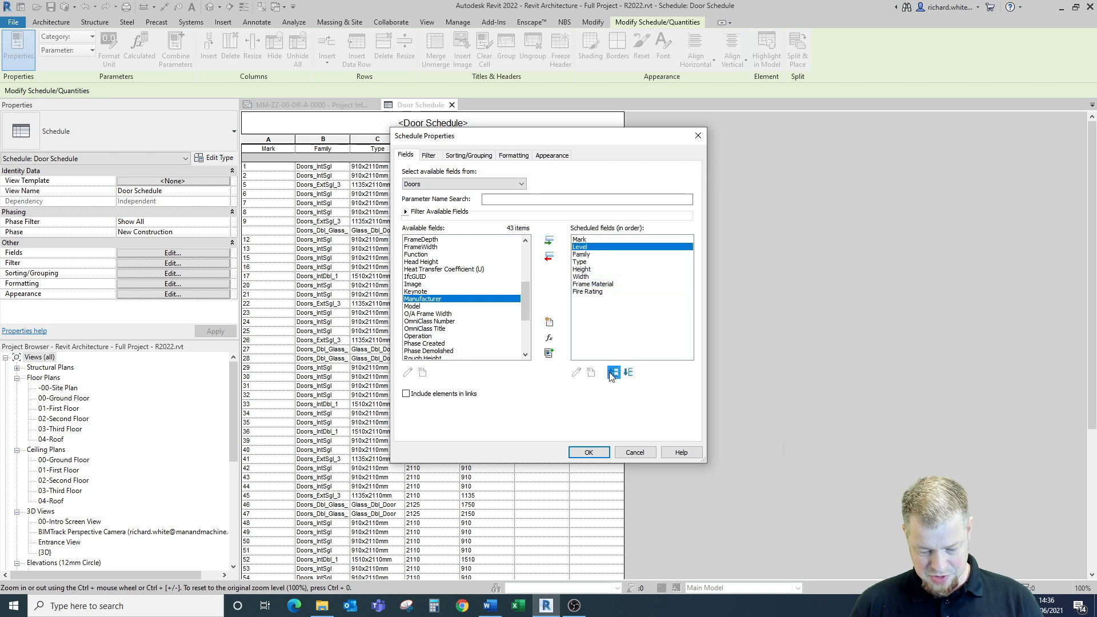
click(589, 451)
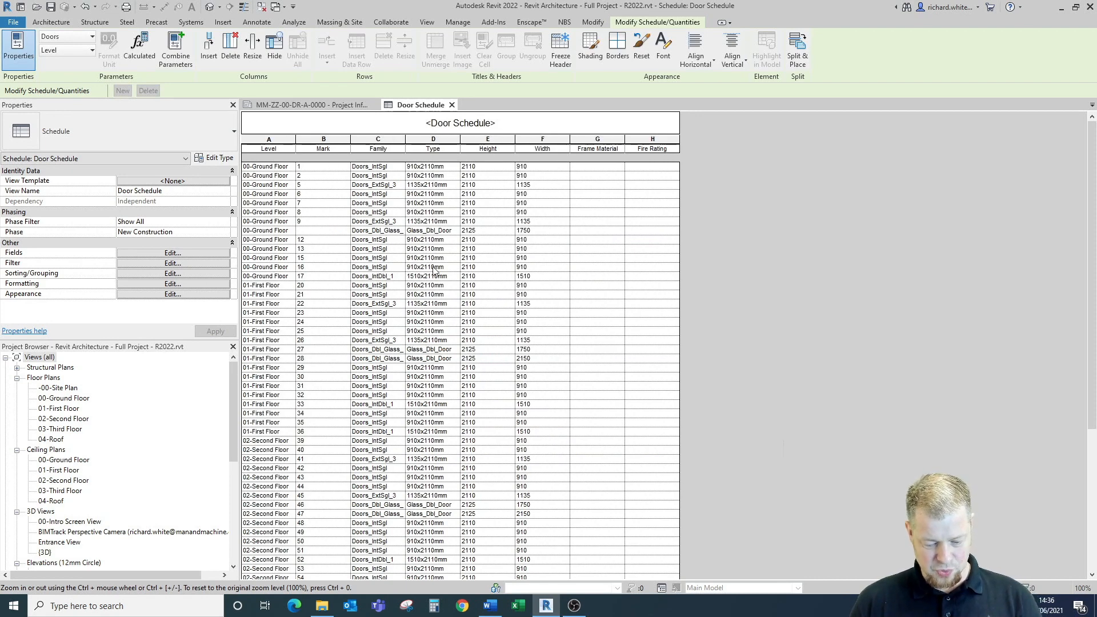
mouse_move(504, 408)
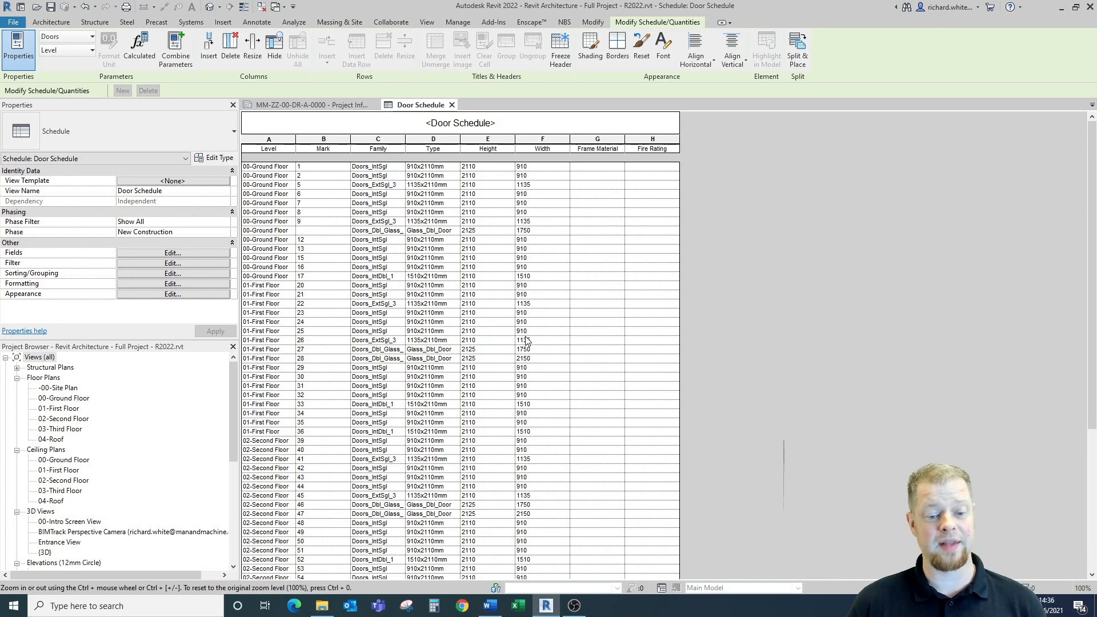
mouse_move(504, 305)
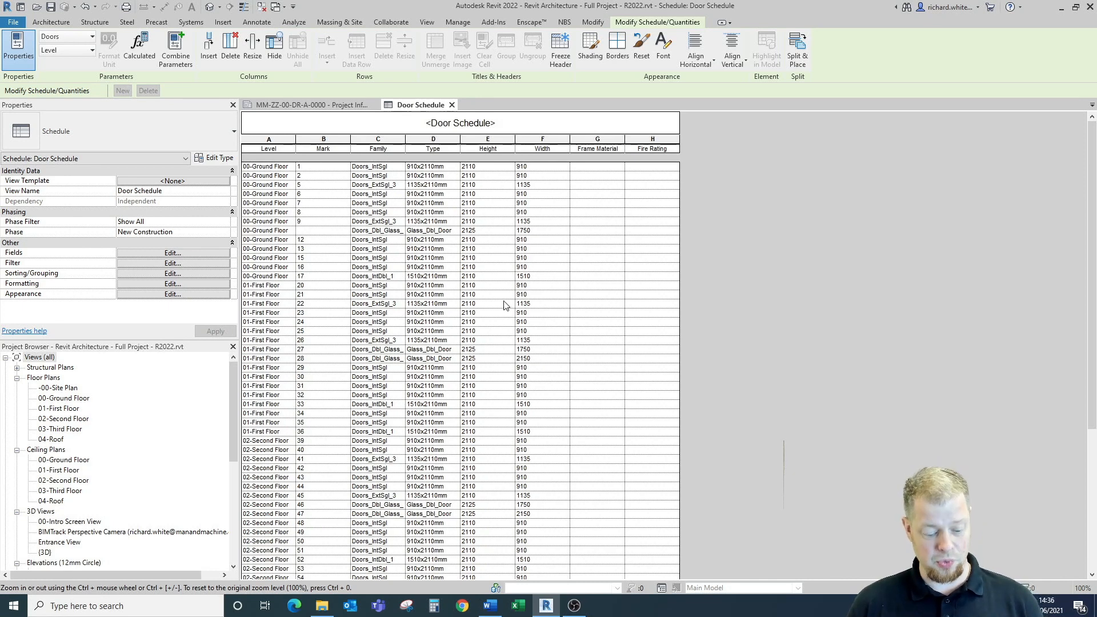
mouse_move(263, 435)
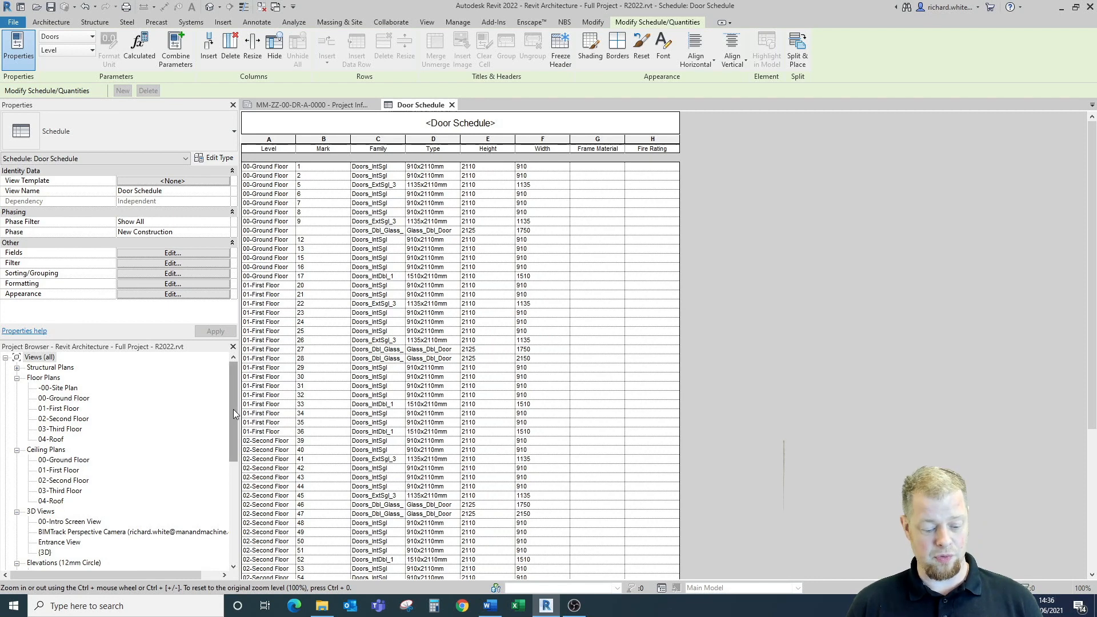
click(426, 22)
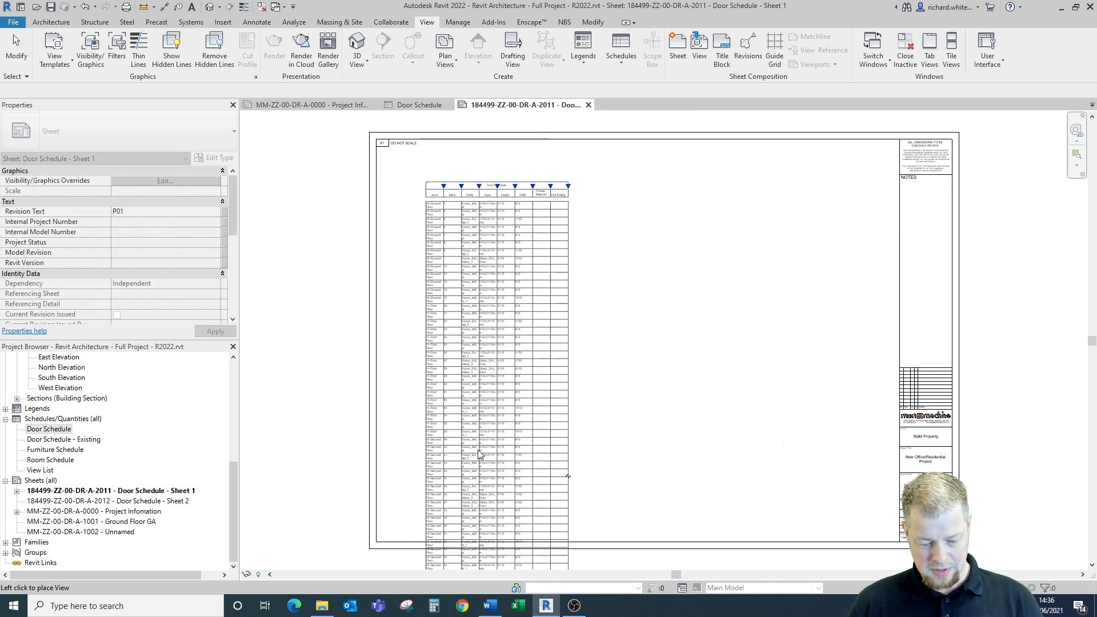
Step: Place the Door Schedule on Door Schedule - Sheet 1 and select it
click(479, 454)
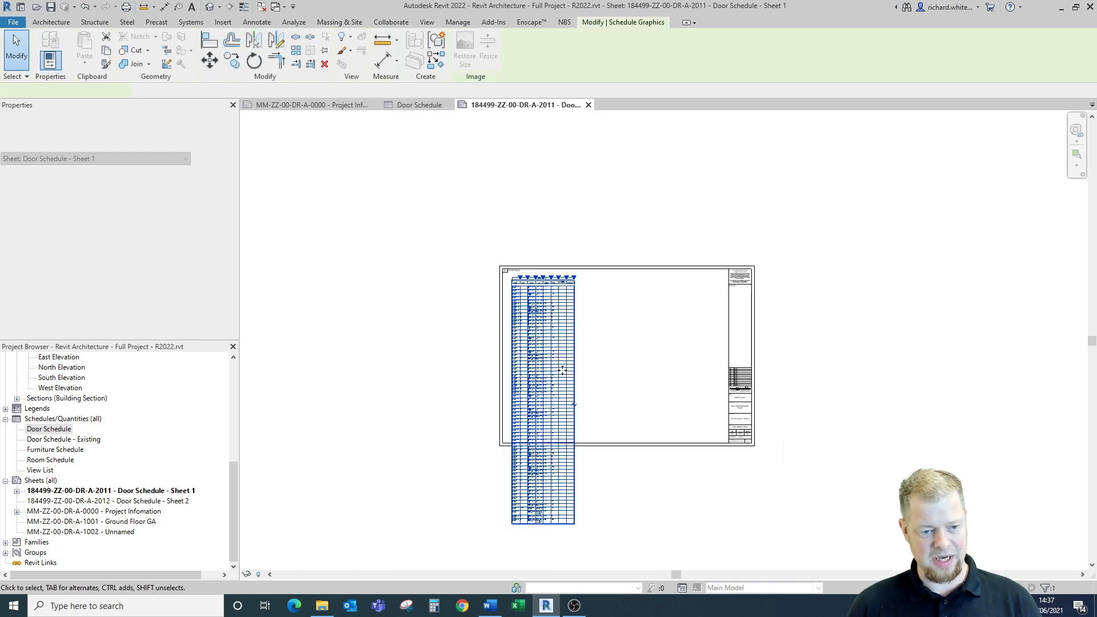
click(542, 356)
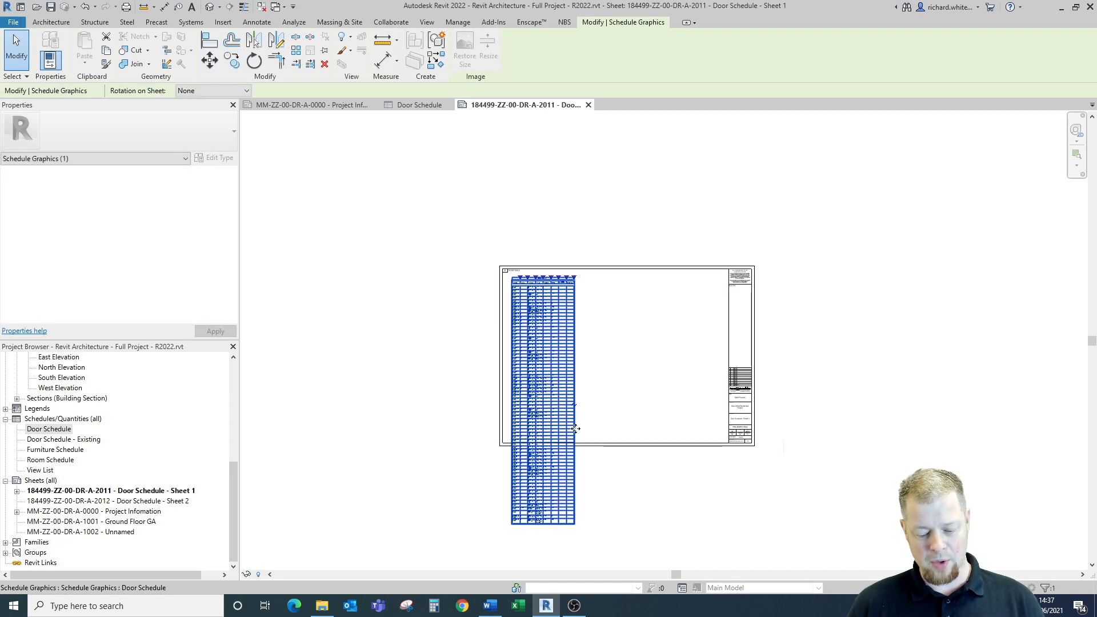
click(644, 284)
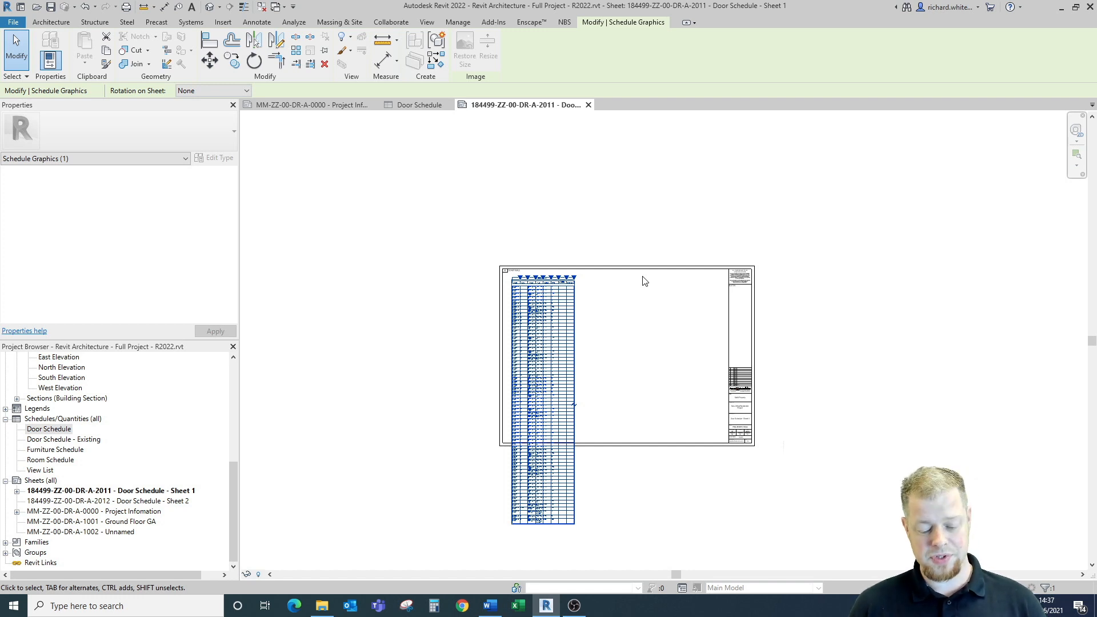
mouse_move(495, 420)
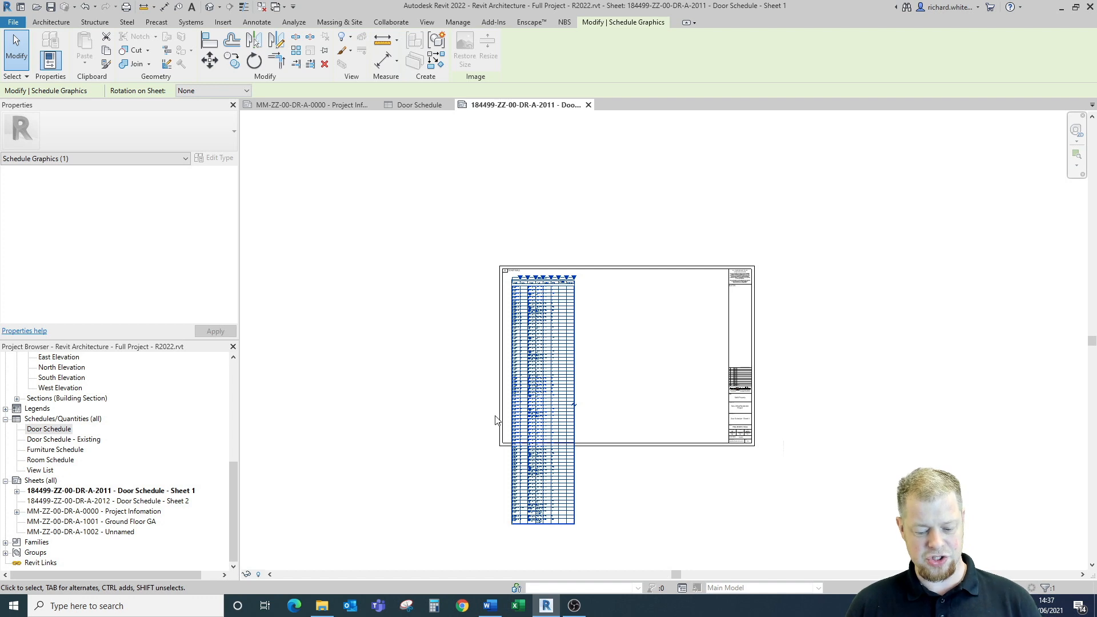
mouse_move(605, 390)
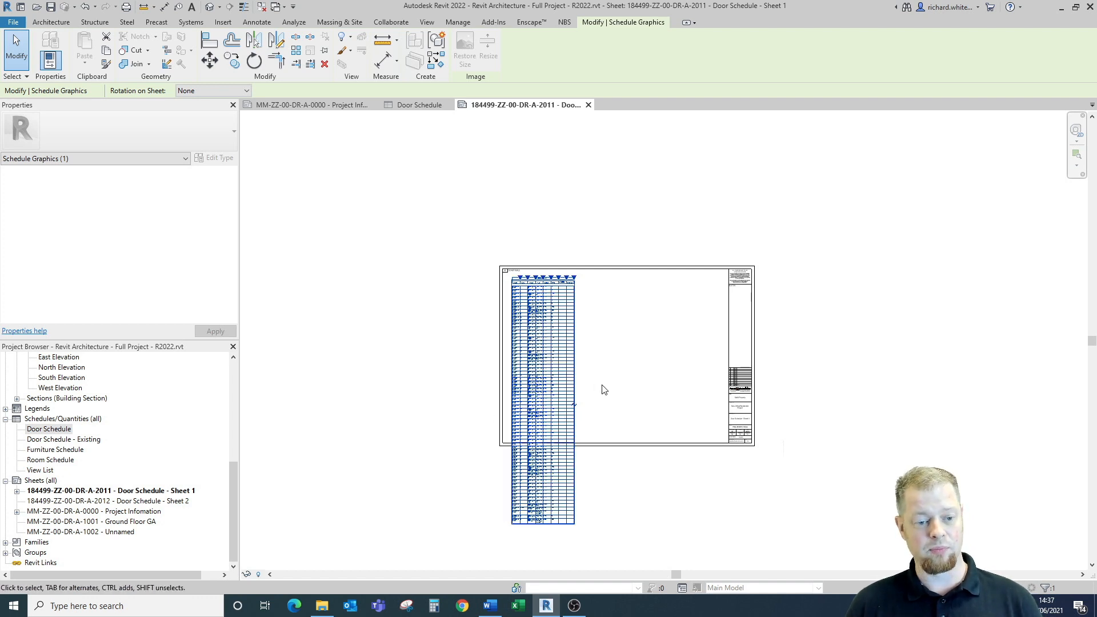
mouse_move(587, 389)
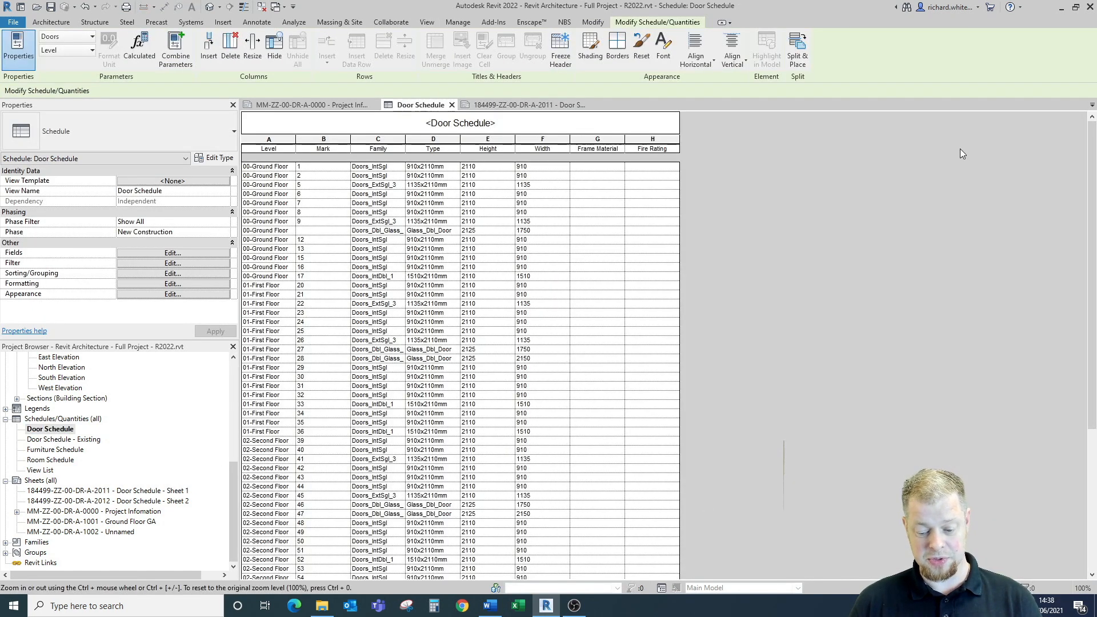
mouse_move(797, 45)
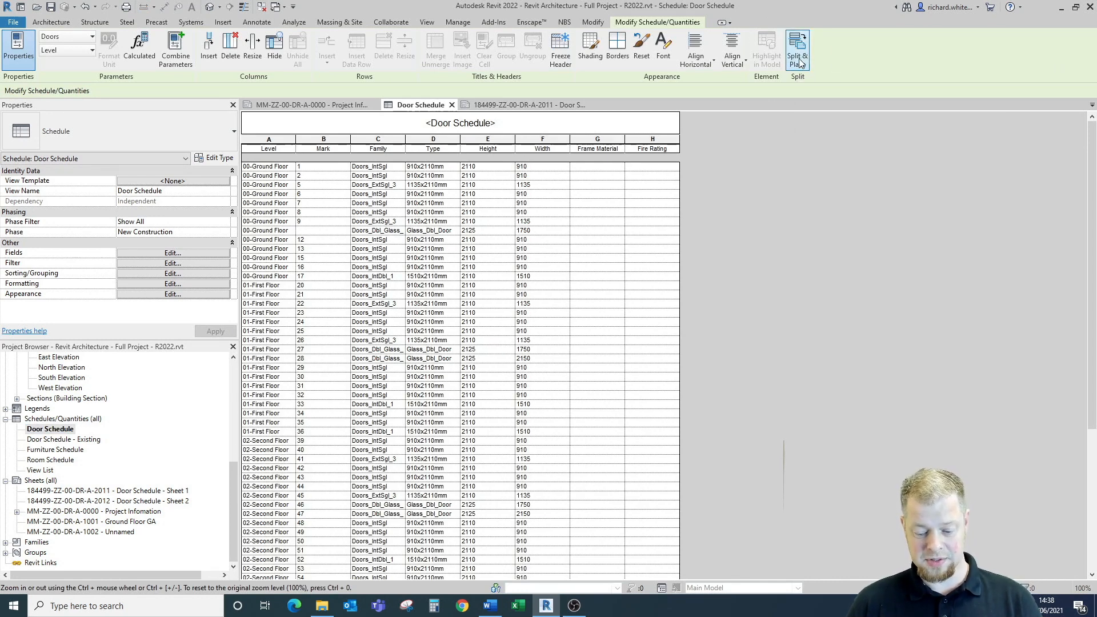
Step: Open Split & Place settings to split evenly across Sheets 1 and 2
click(796, 47)
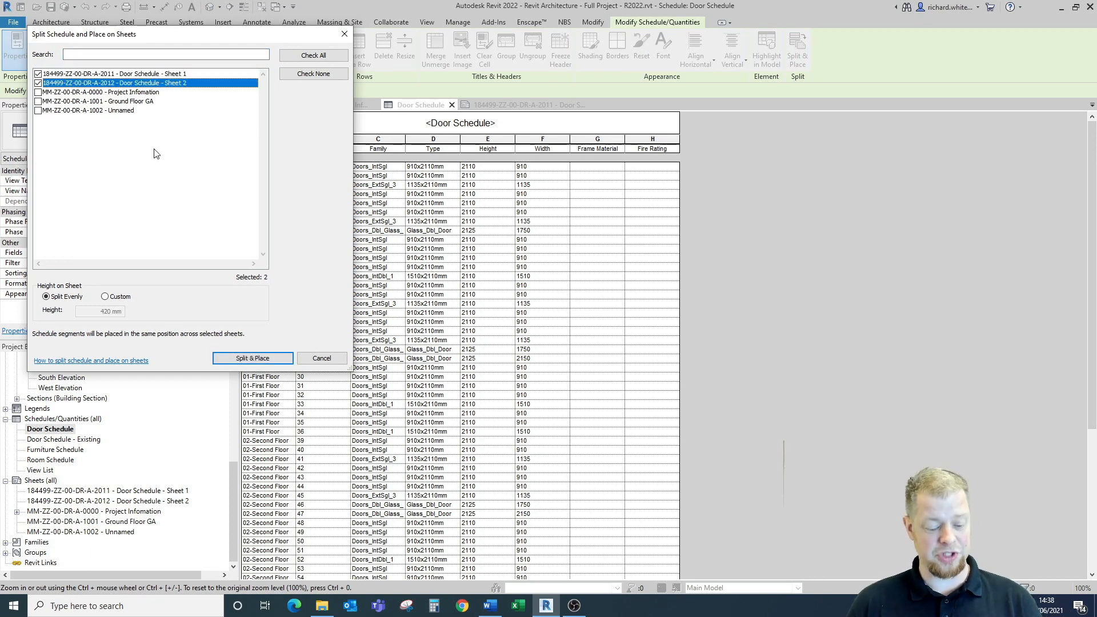
mouse_move(183, 315)
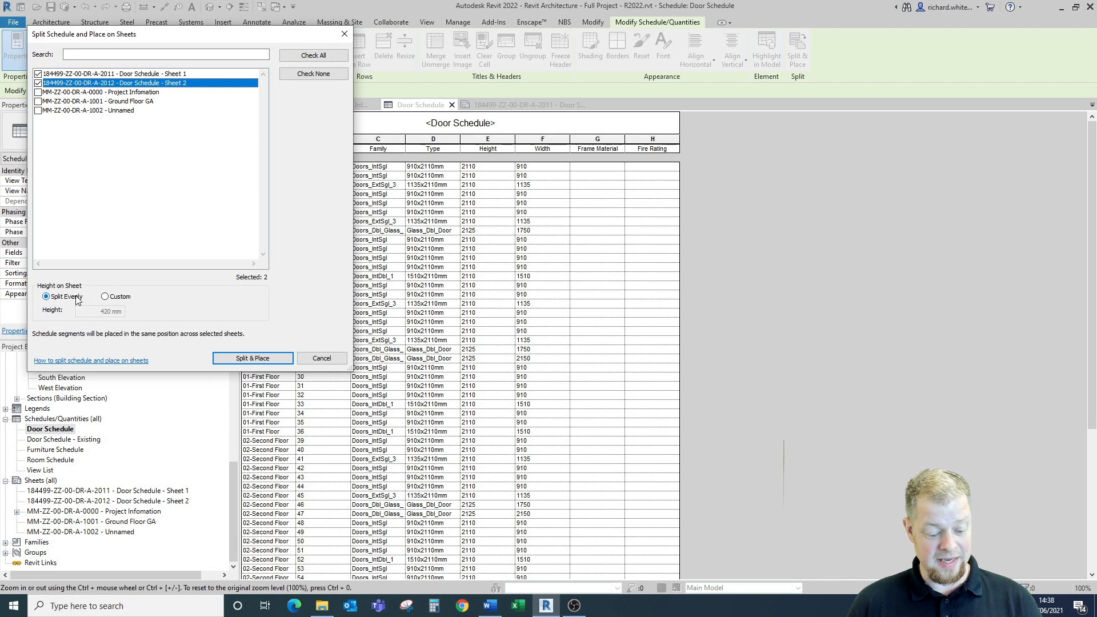
mouse_move(110, 305)
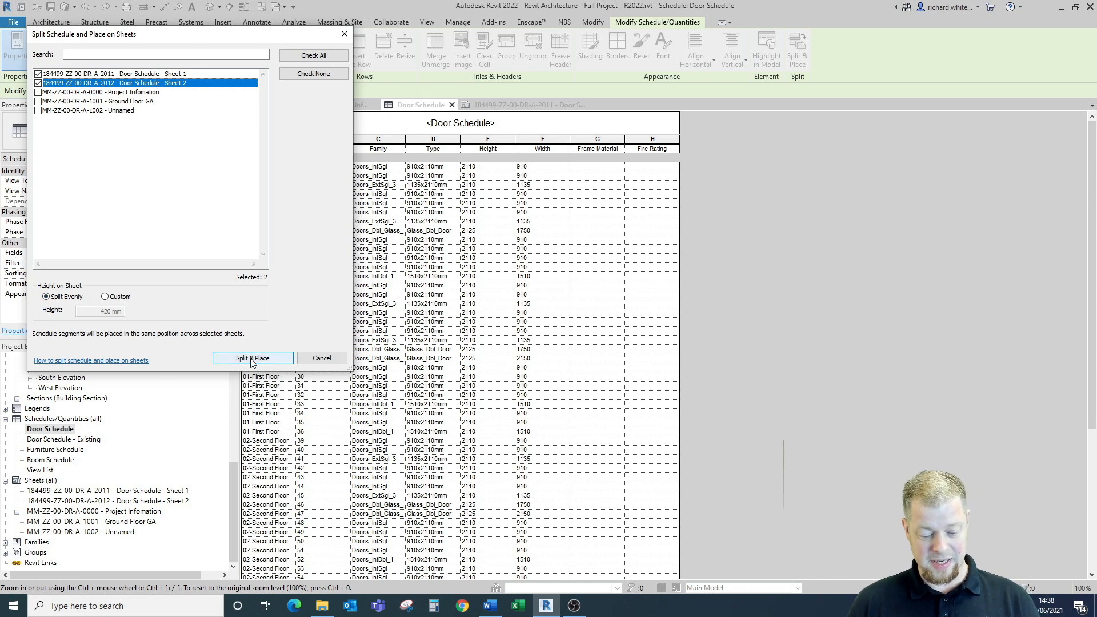
Step: Split the schedule onto Sheets 1 and 2 and check each placed part
click(253, 357)
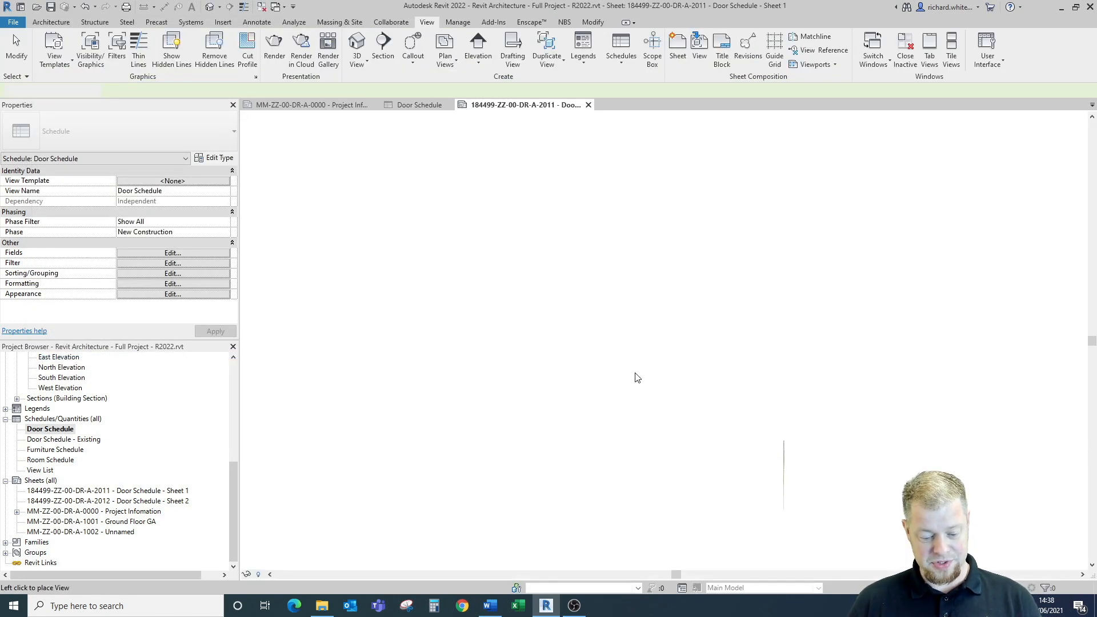
click(601, 354)
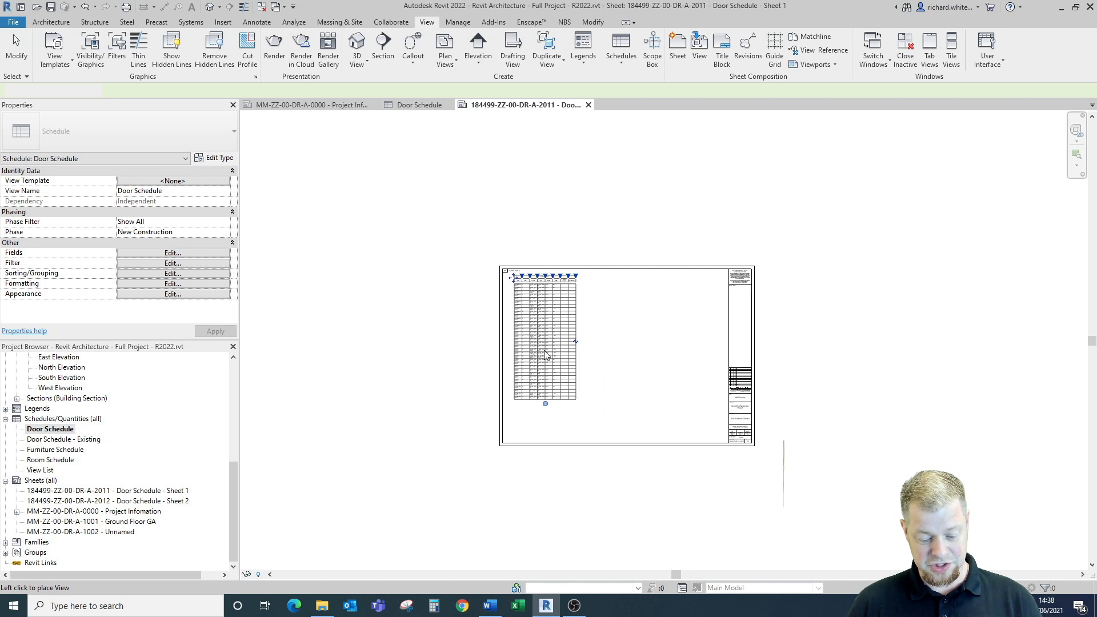
click(544, 347)
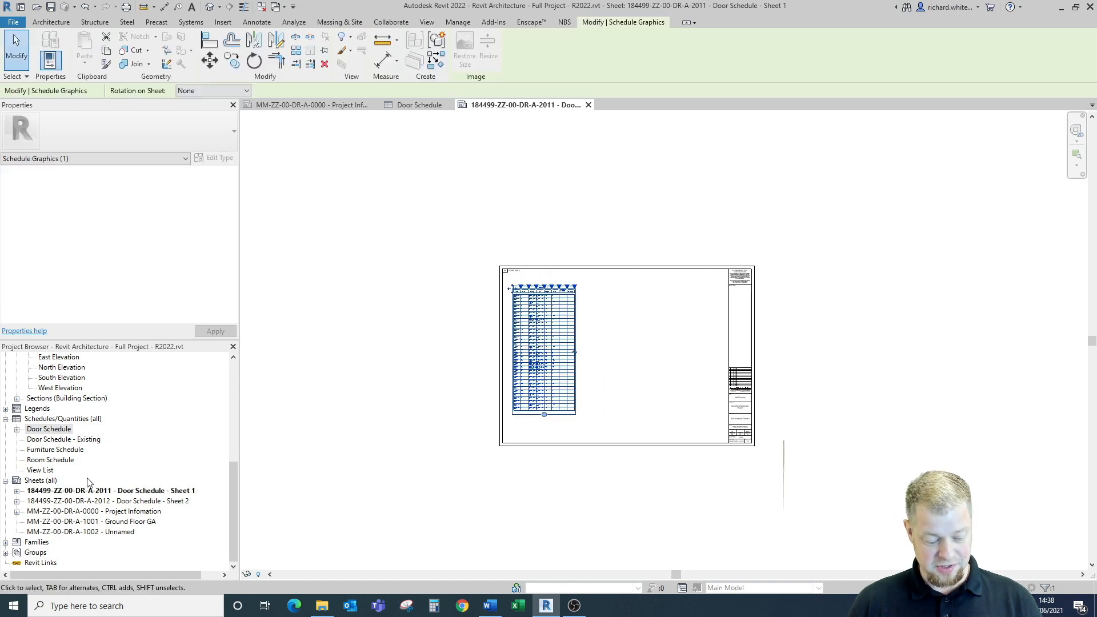
double_click(112, 500)
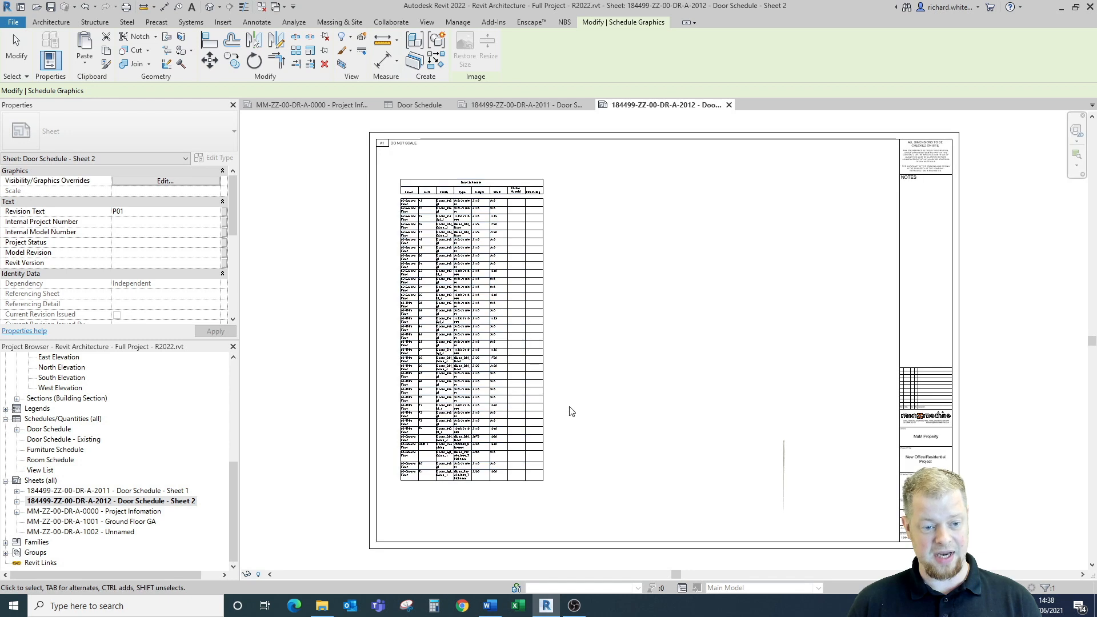
click(479, 336)
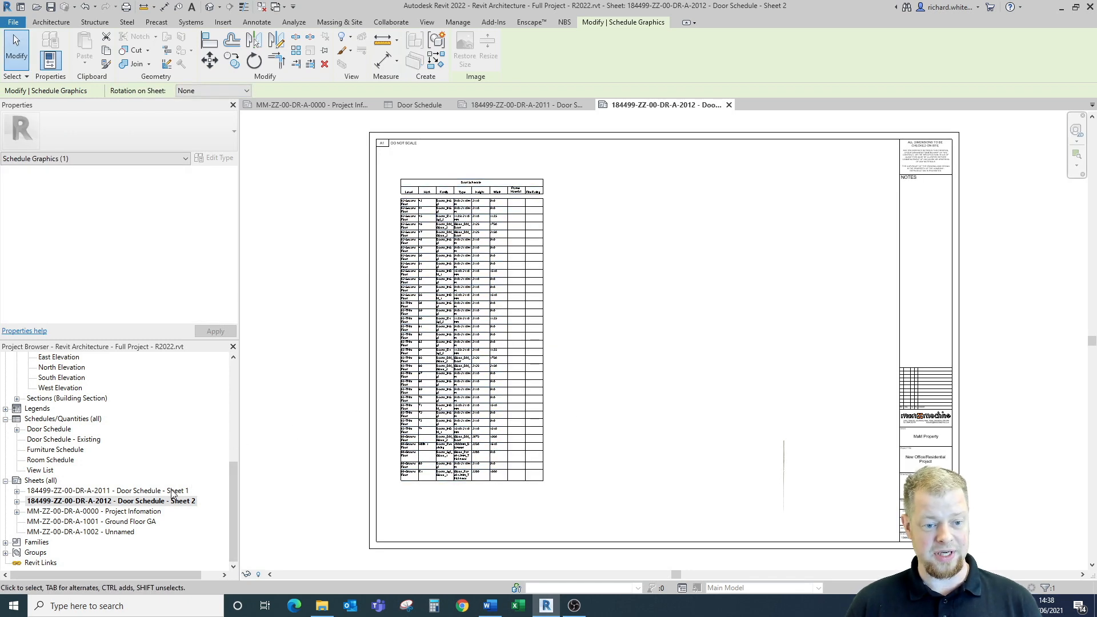
click(517, 104)
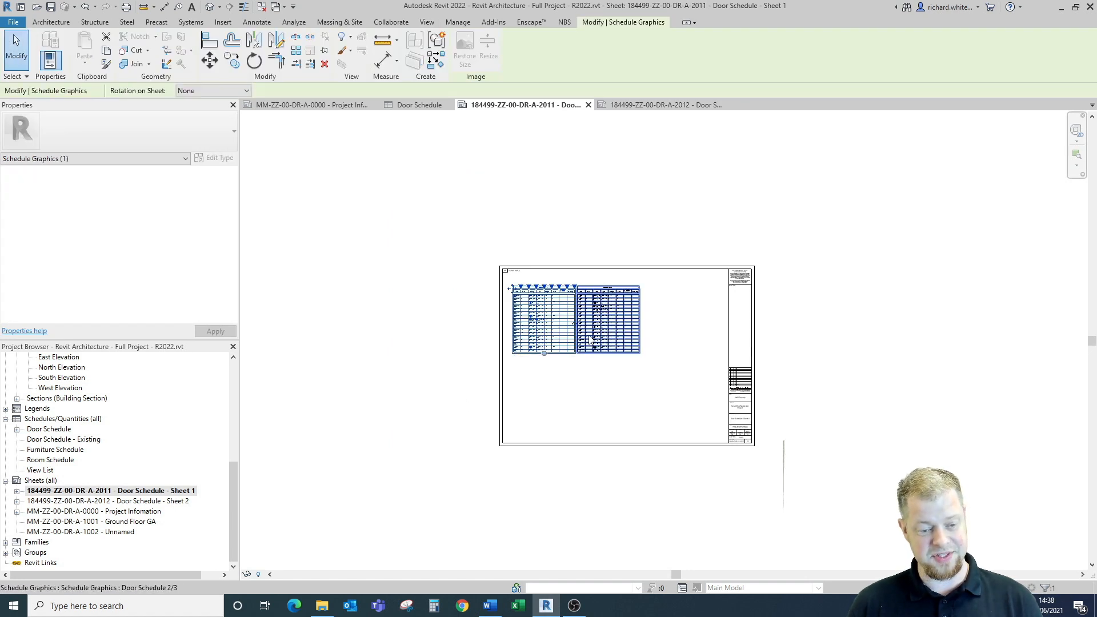
mouse_move(608, 321)
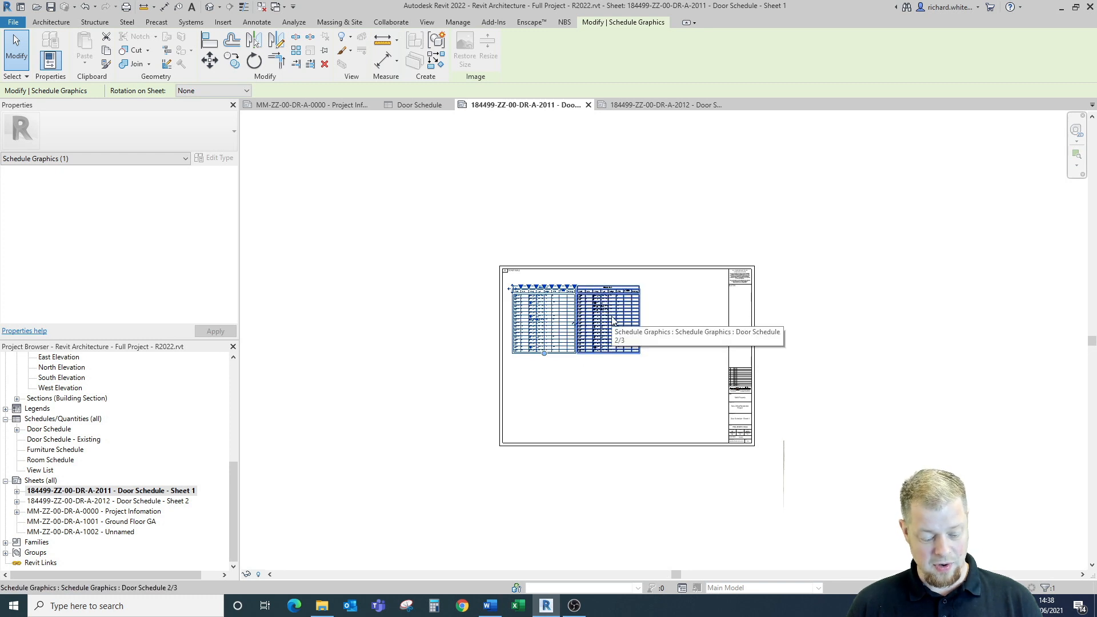
Step: Open Door Schedule - Sheet 2 and select schedule segment 3 of 3
double_click(98, 501)
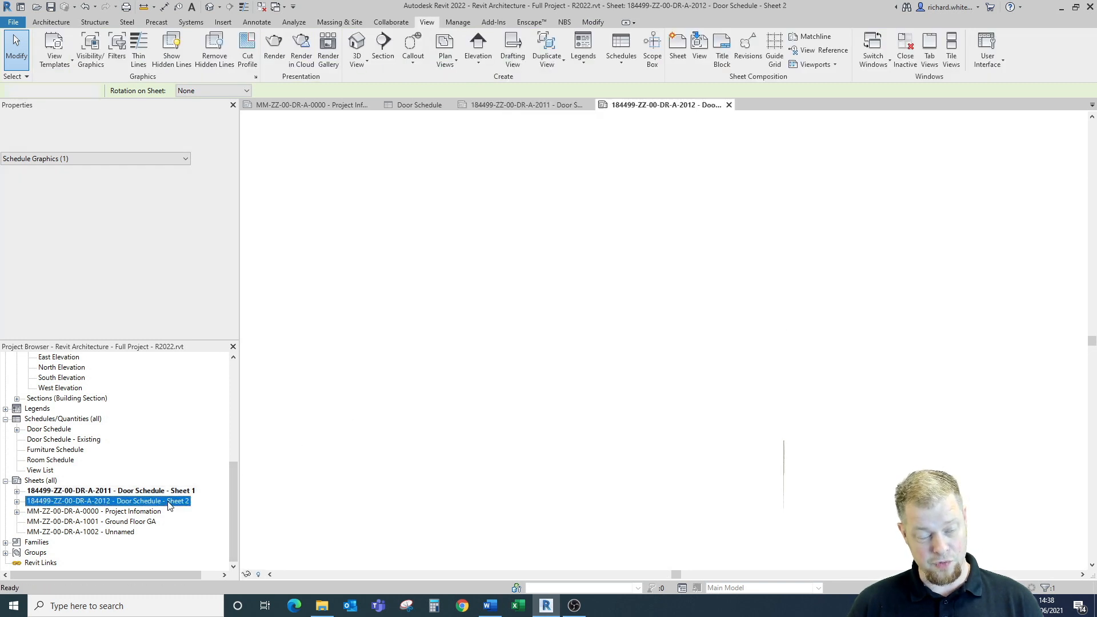
double_click(109, 501)
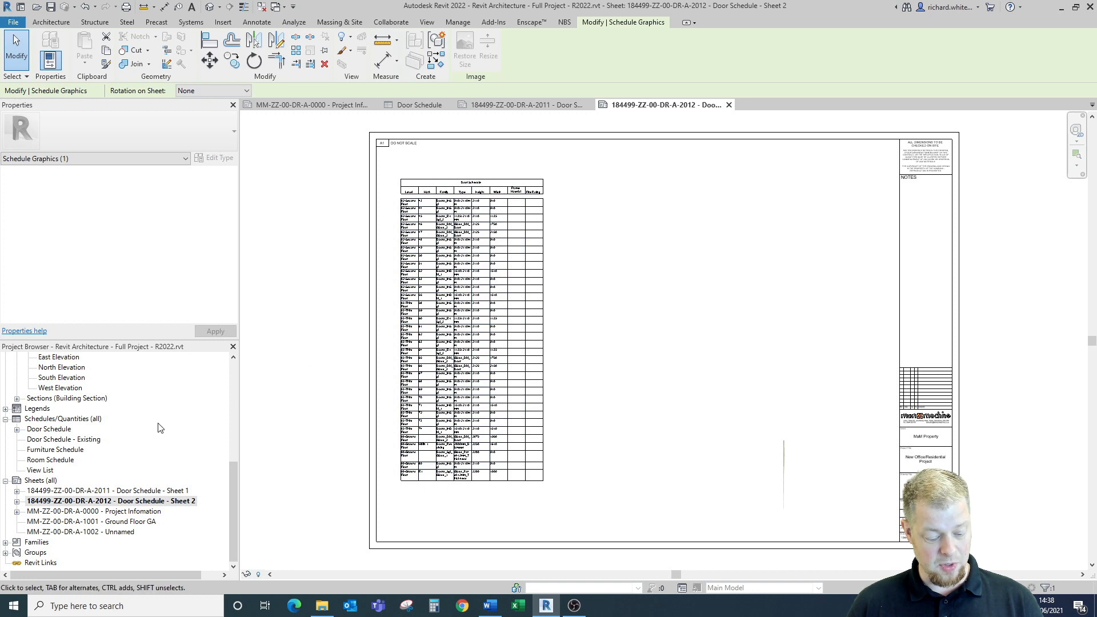
click(521, 104)
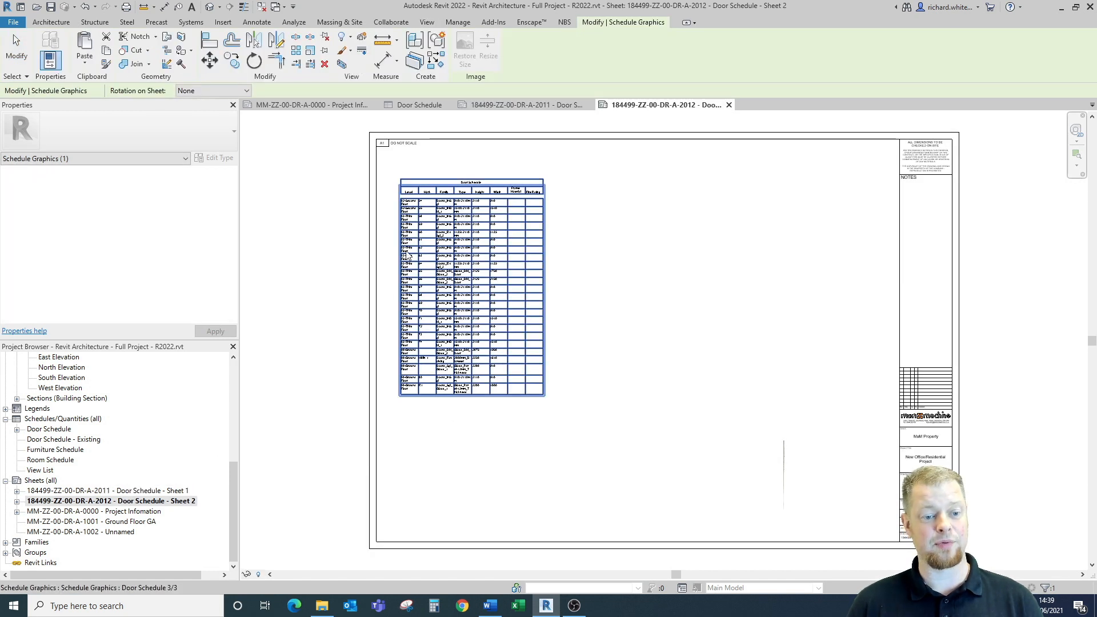
mouse_move(493, 325)
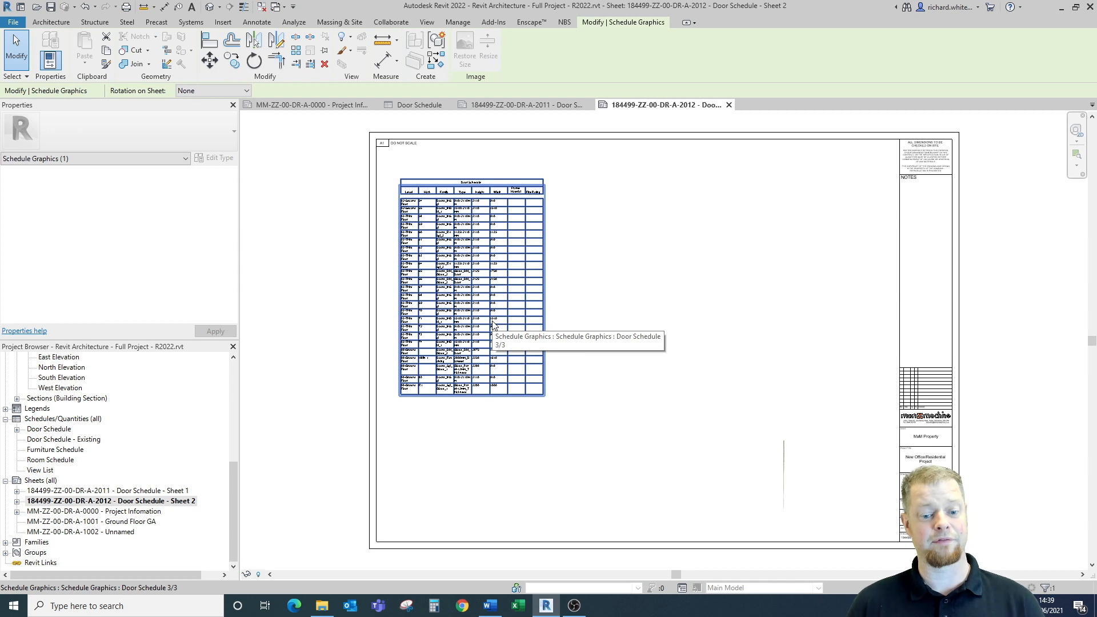